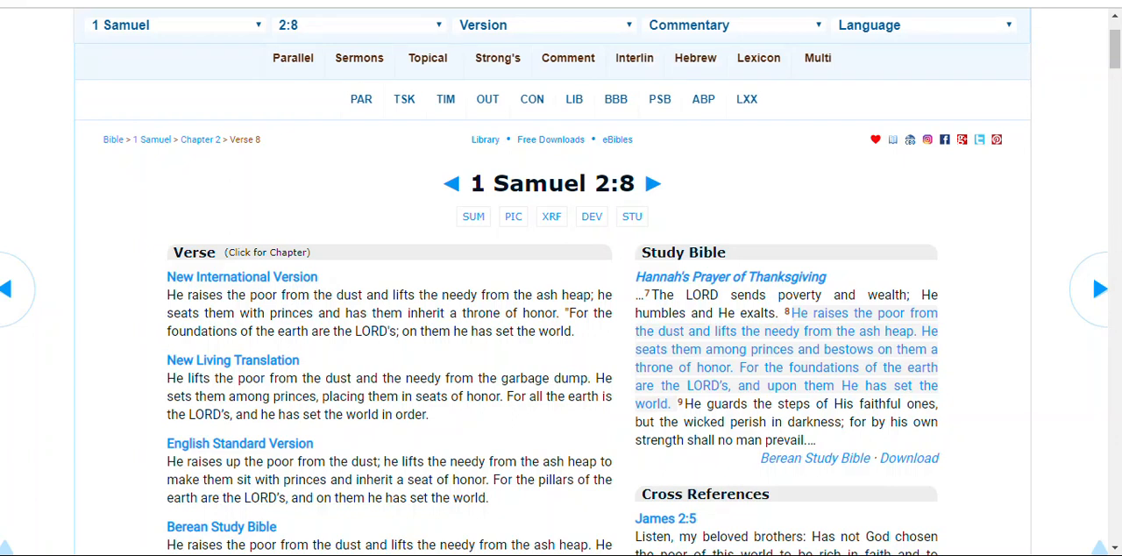
mouse_move(569, 352)
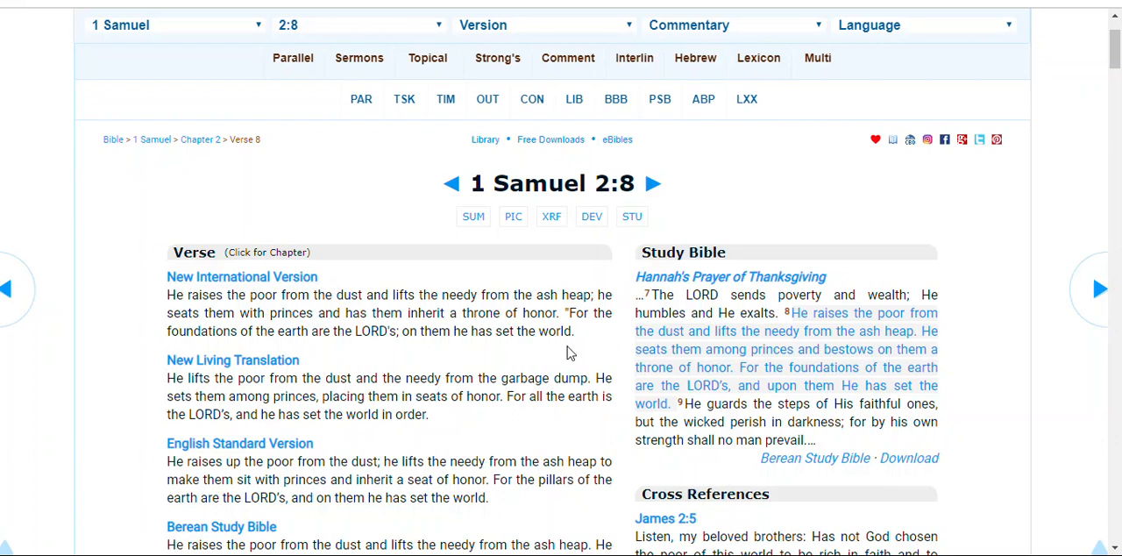
mouse_move(312, 347)
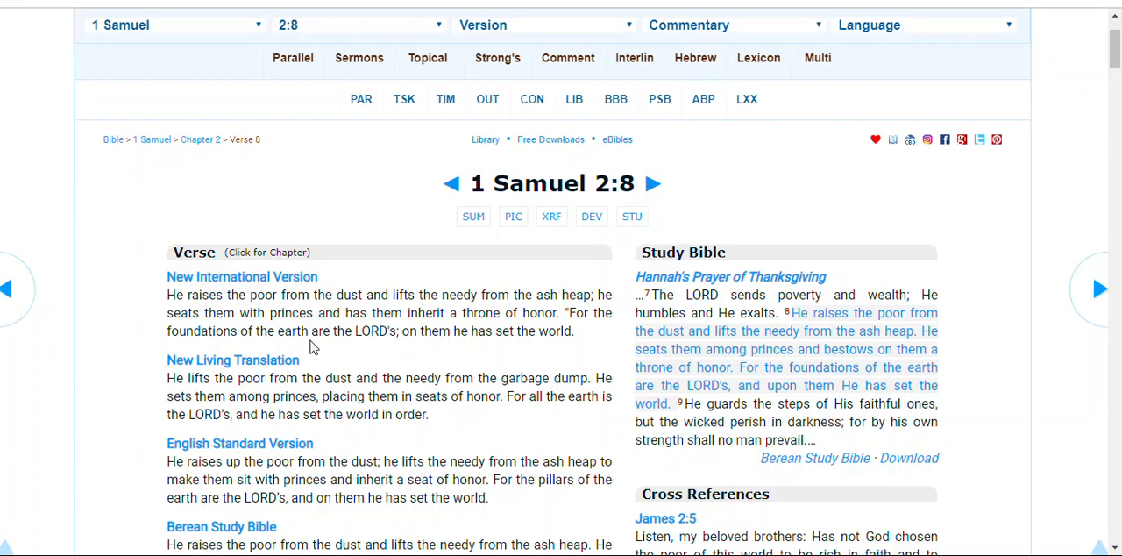
mouse_move(466, 351)
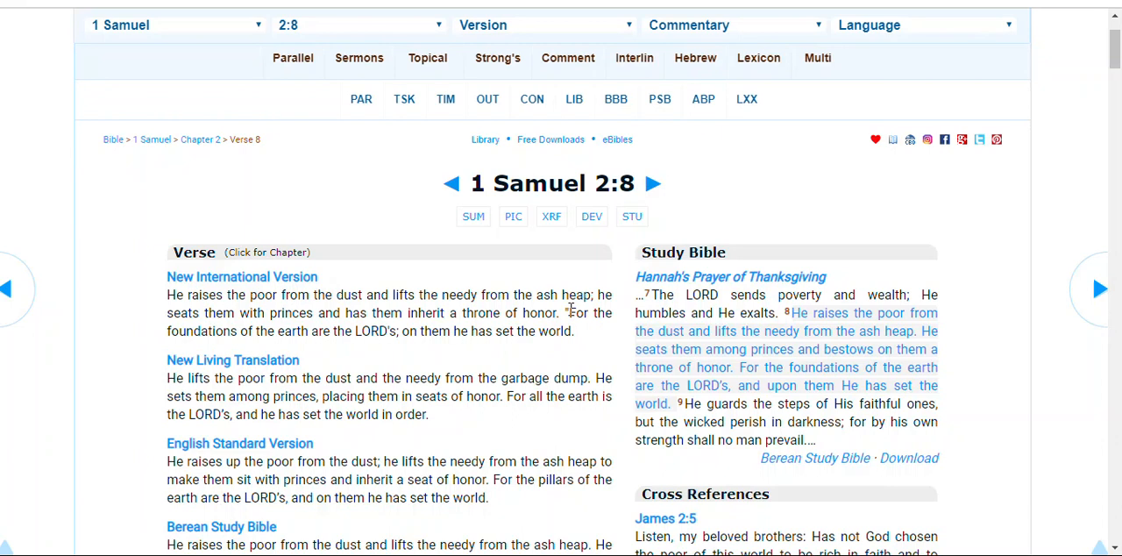
- Select the NIV's closing sentence, 'For the foundations of the earth are the LORD's'
left_click_drag(568, 314, 575, 330)
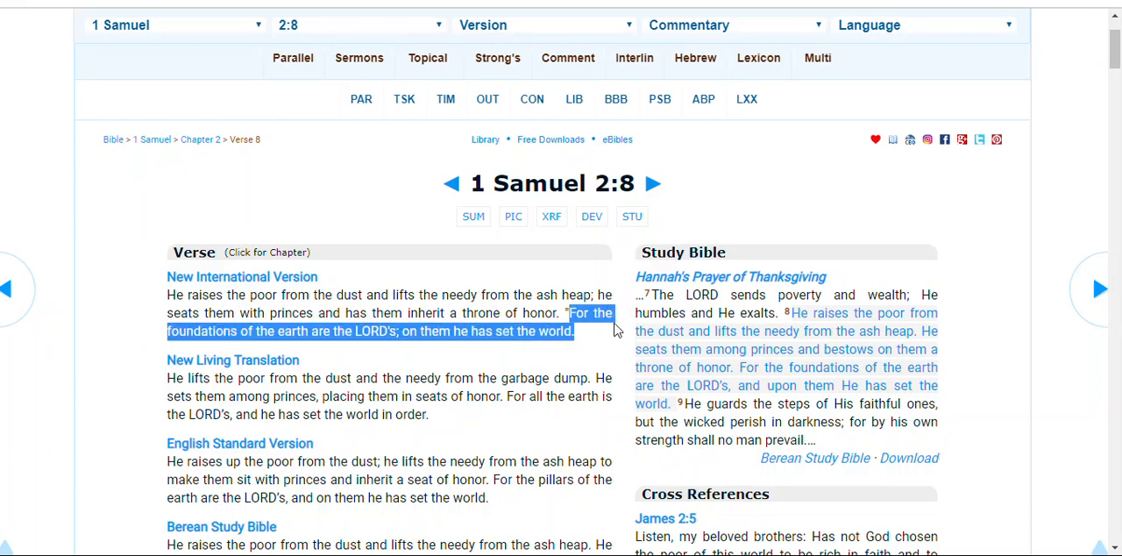
mouse_move(615, 330)
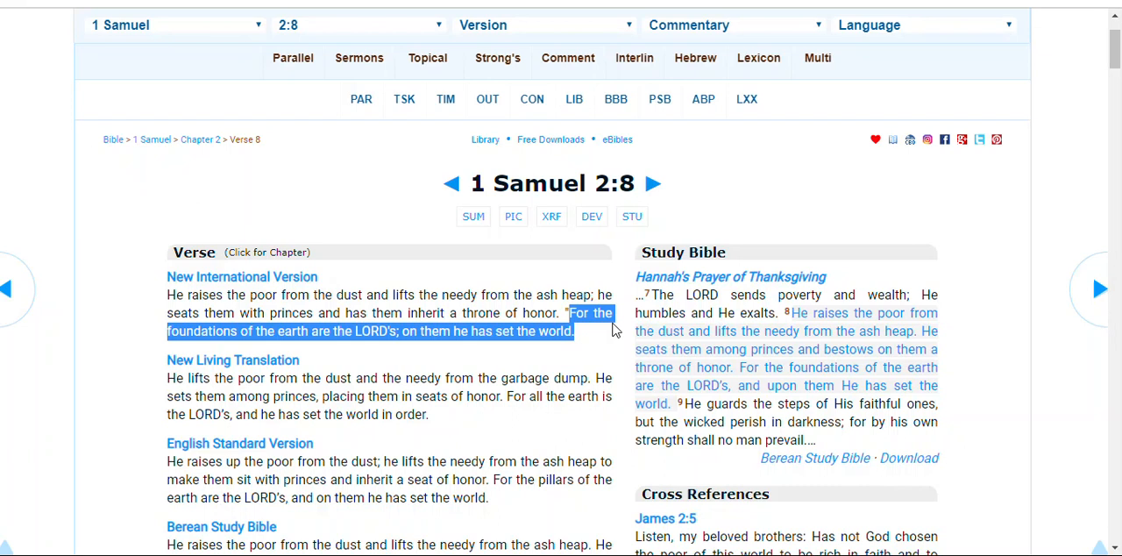
mouse_move(845, 270)
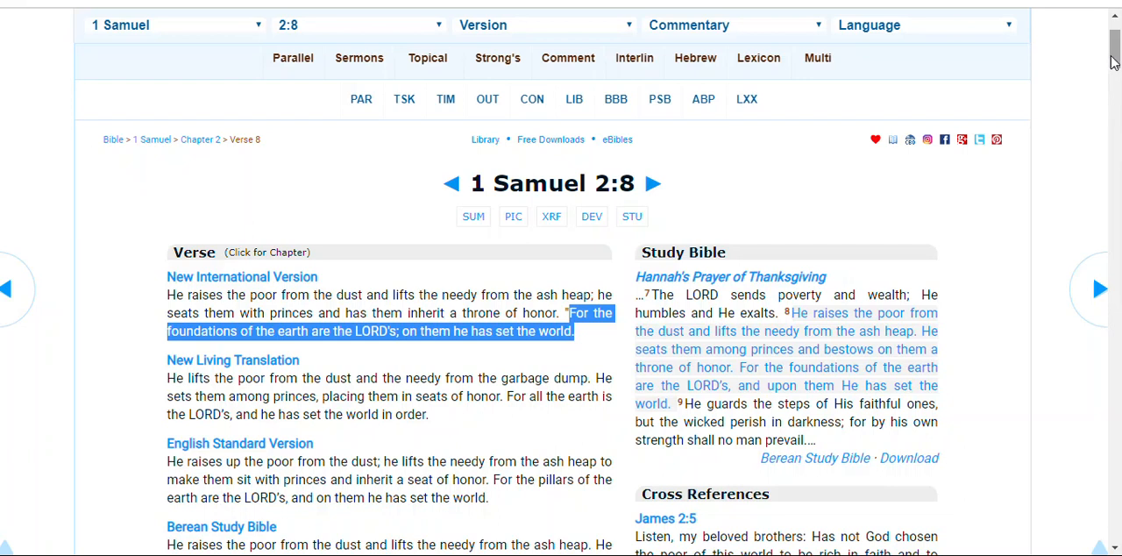
- Select the King James Bible heading and its rendering of 1 Samuel 2:8
scroll("down", 3)
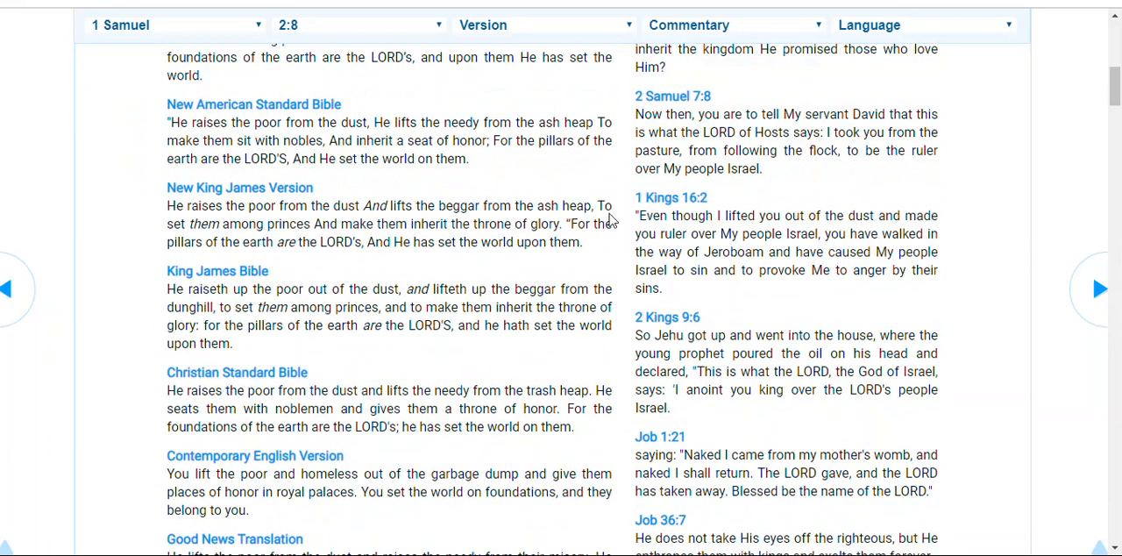
left_click_drag(203, 326, 231, 343)
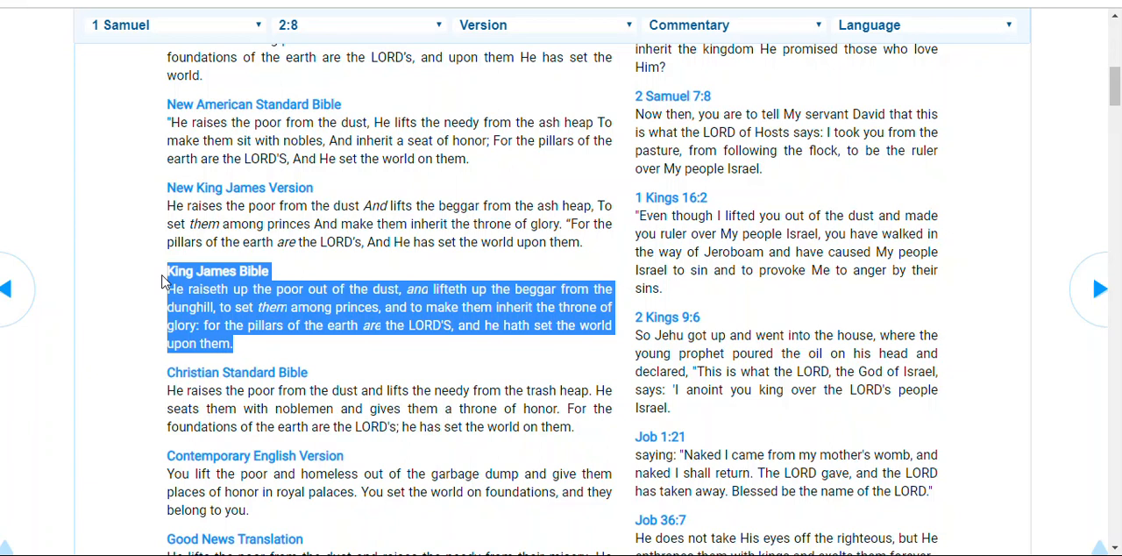
mouse_move(621, 289)
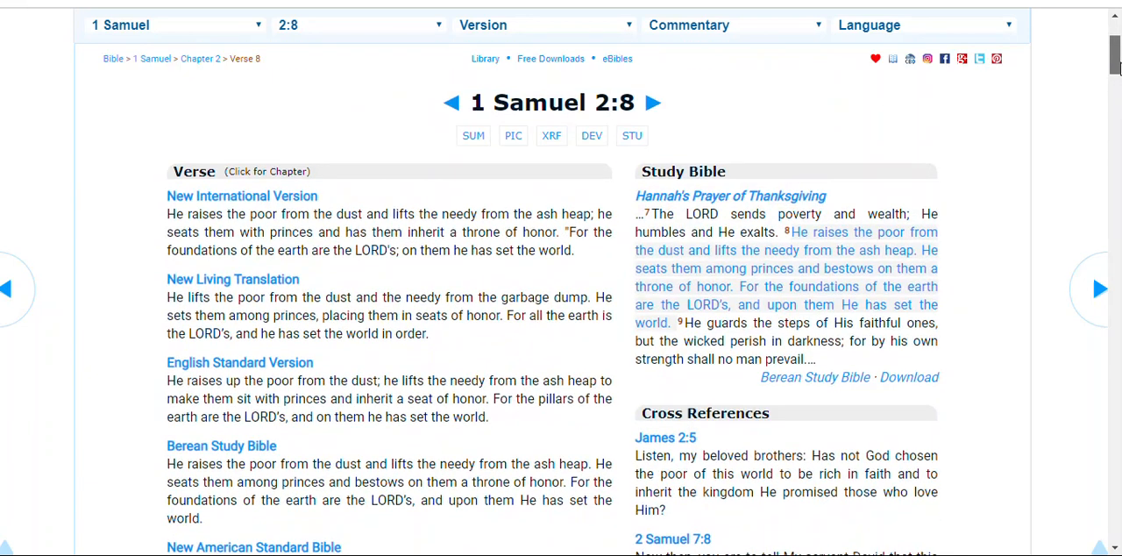
scroll("down", 3)
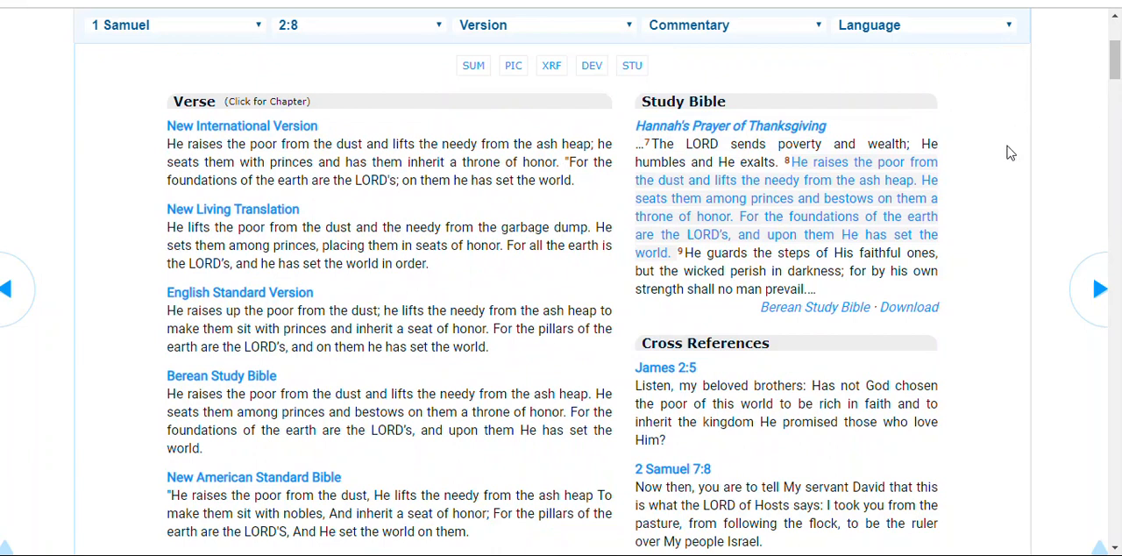
mouse_move(989, 179)
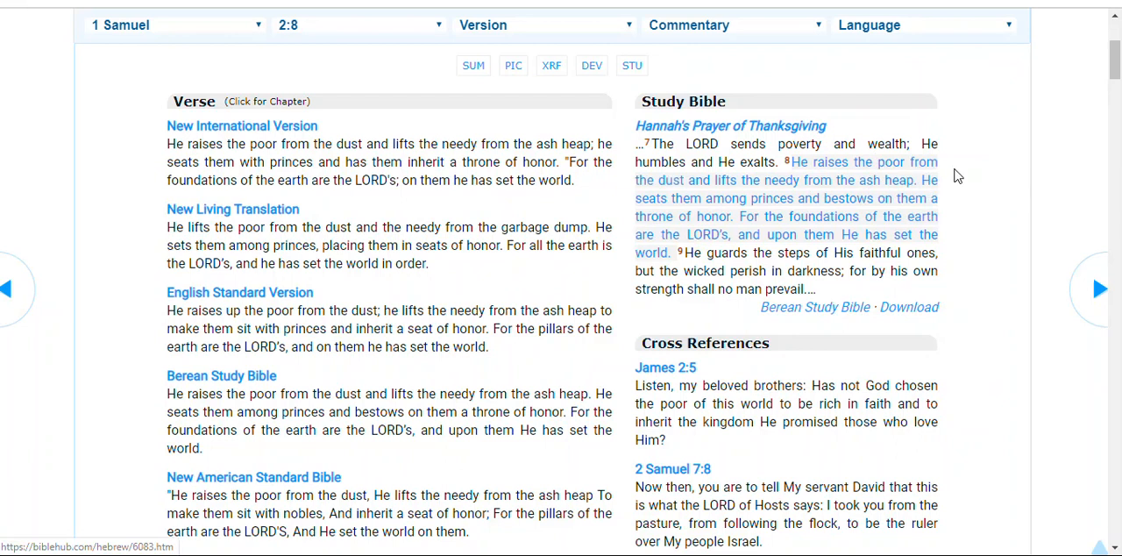
mouse_move(961, 236)
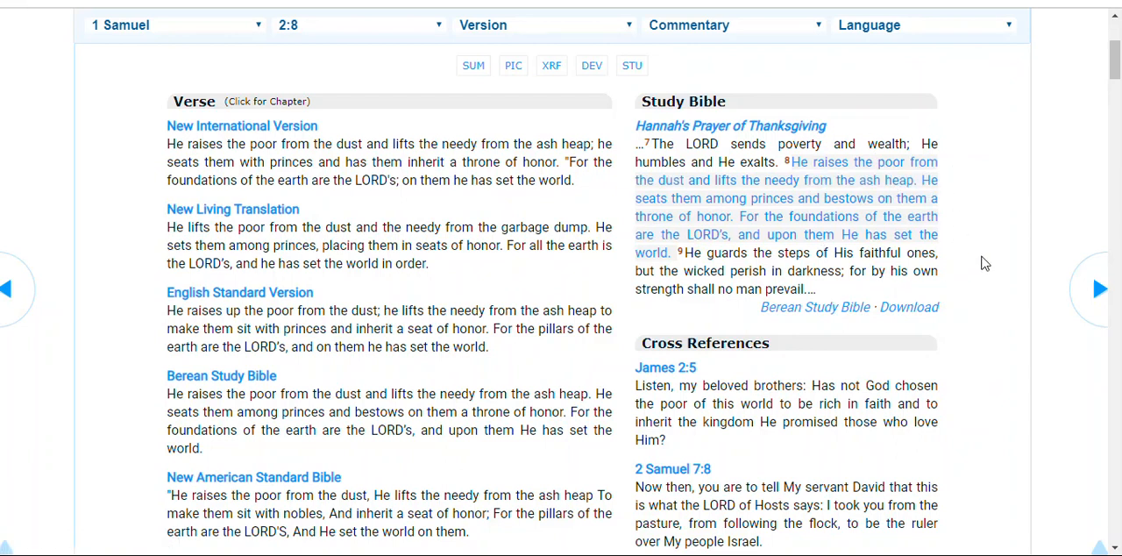
mouse_move(775, 130)
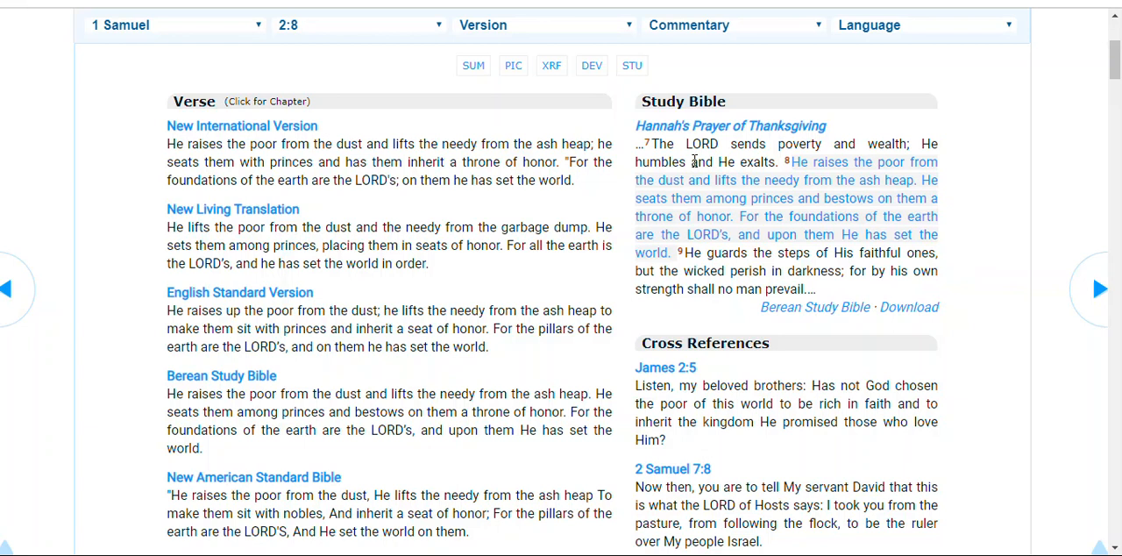
mouse_move(883, 185)
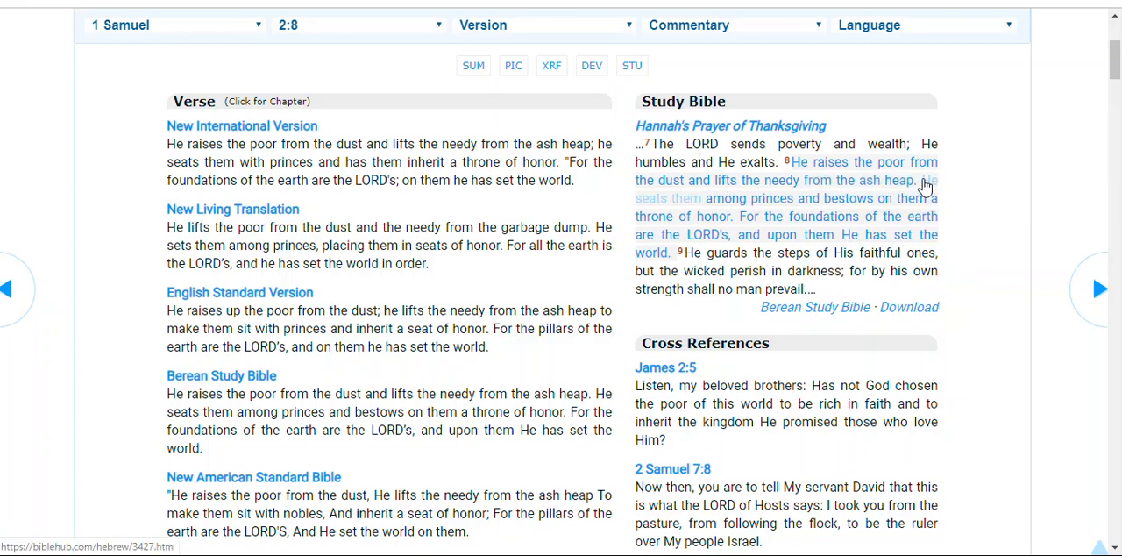
mouse_move(927, 184)
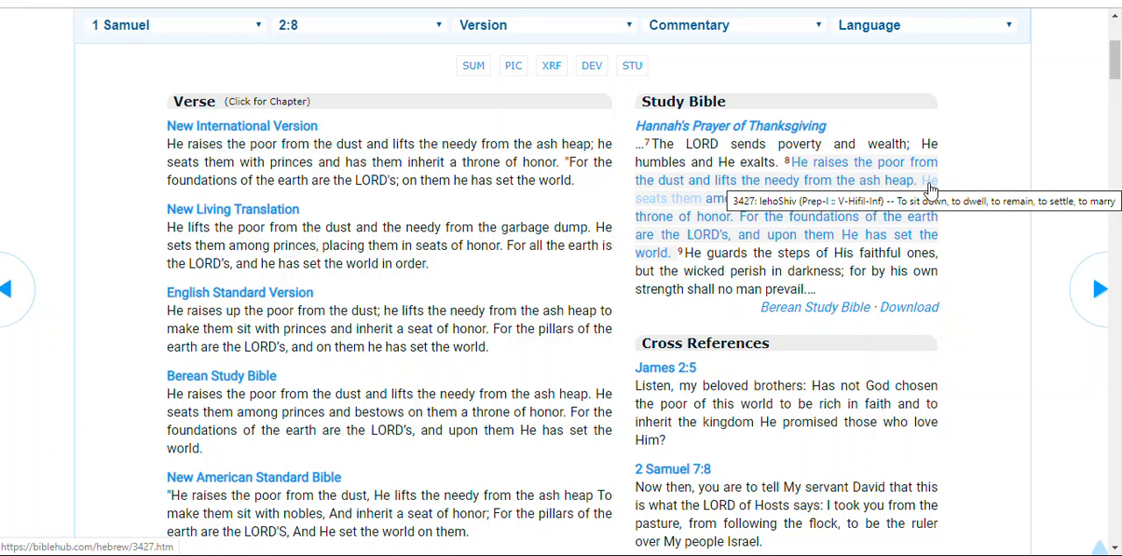
mouse_move(920, 201)
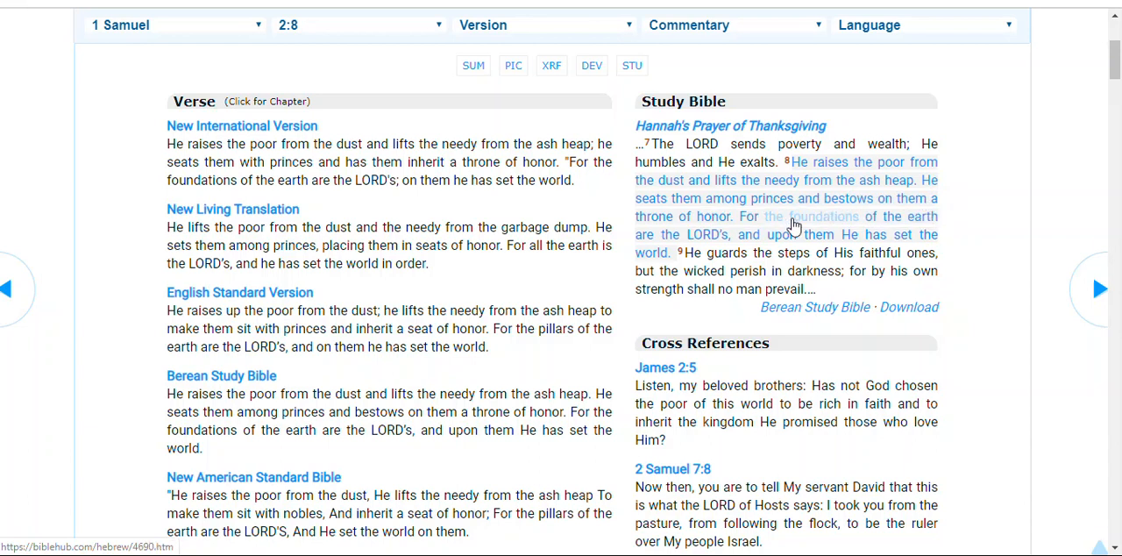
mouse_move(707, 226)
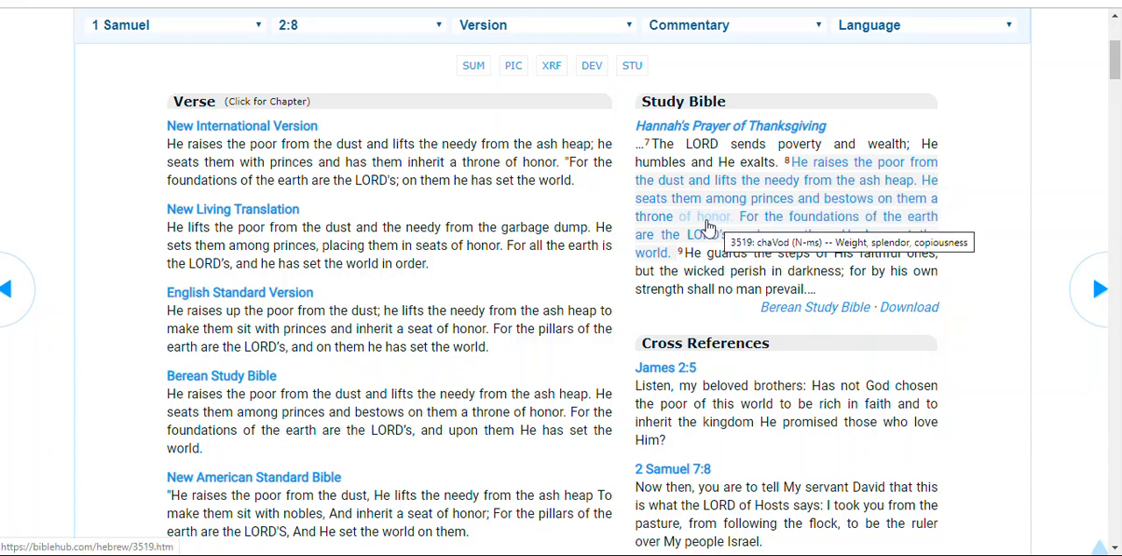
mouse_move(677, 217)
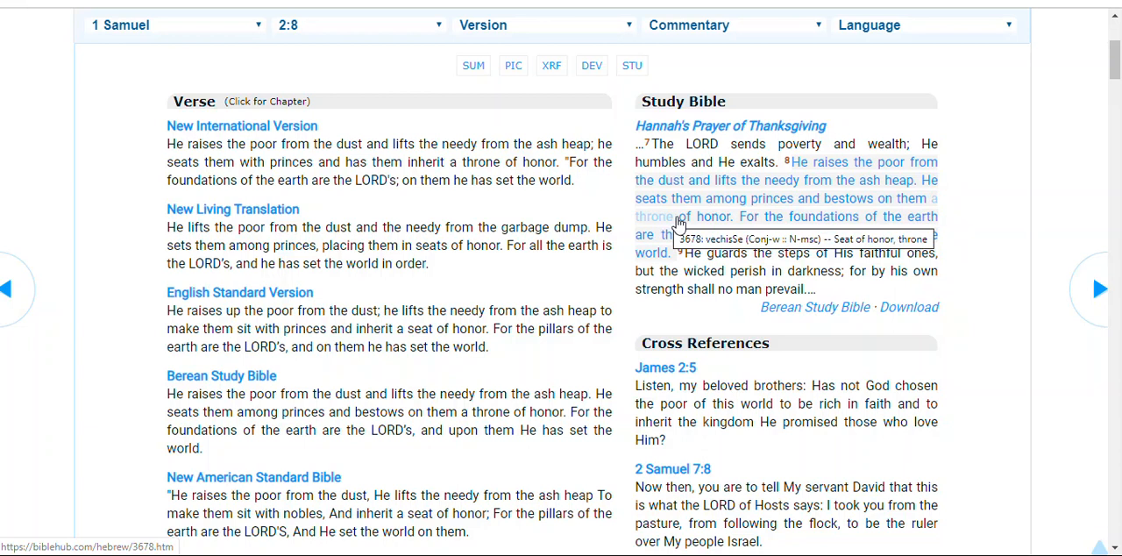
mouse_move(1030, 296)
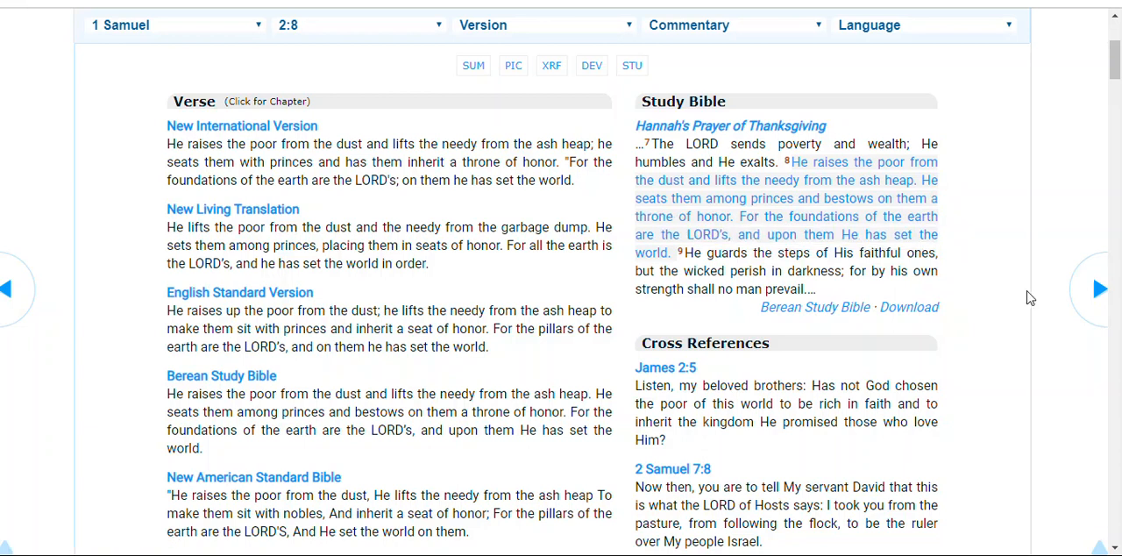
mouse_move(767, 225)
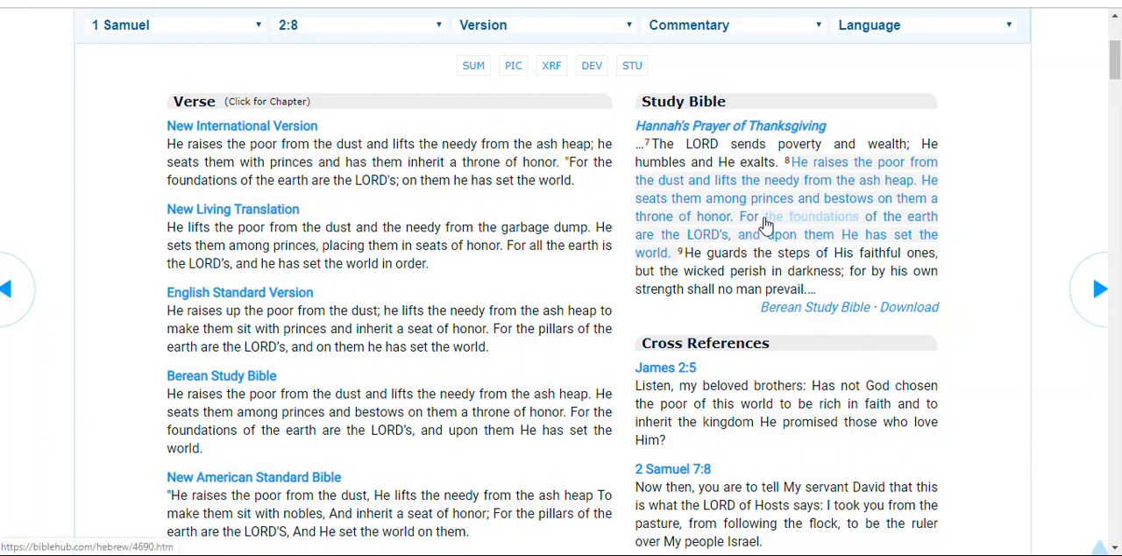
mouse_move(750, 217)
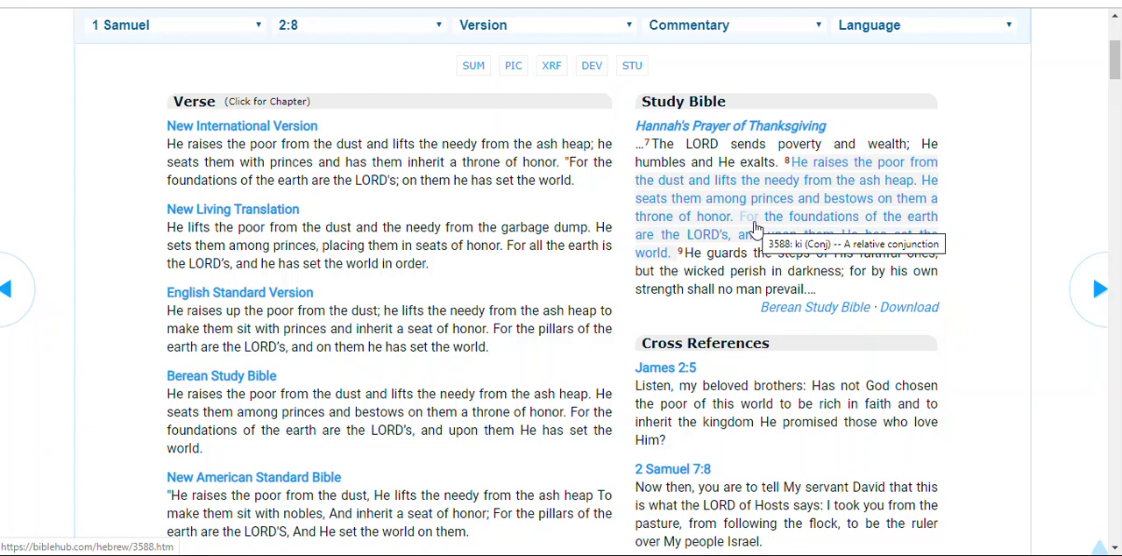
mouse_move(804, 228)
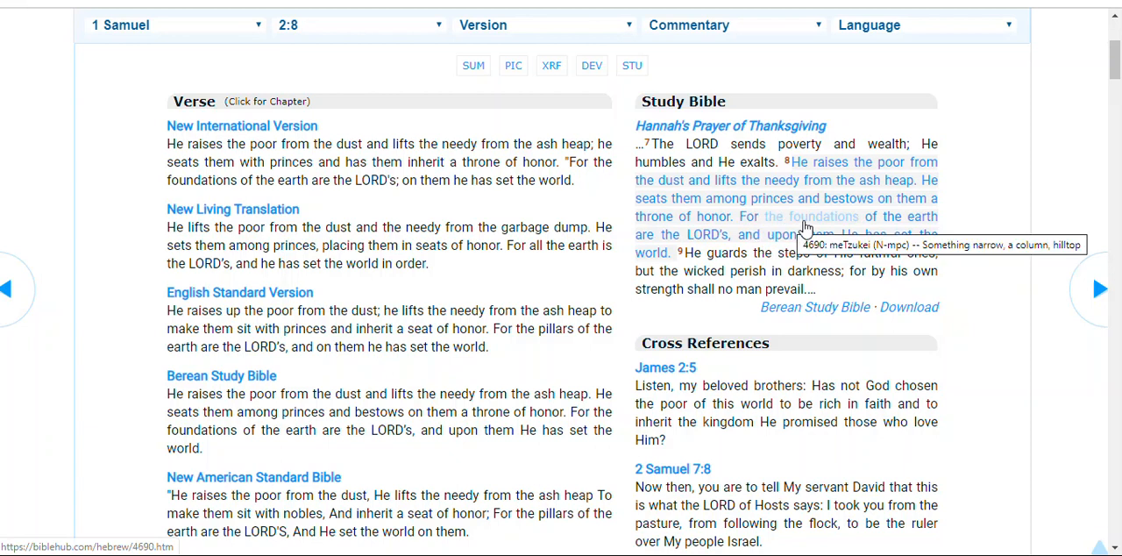
mouse_move(920, 221)
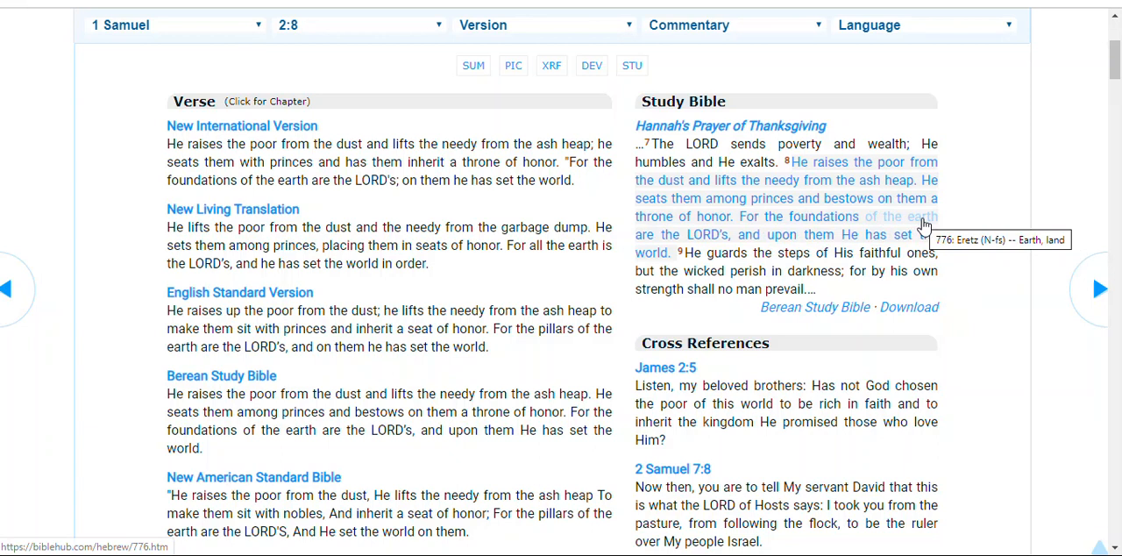
mouse_move(701, 241)
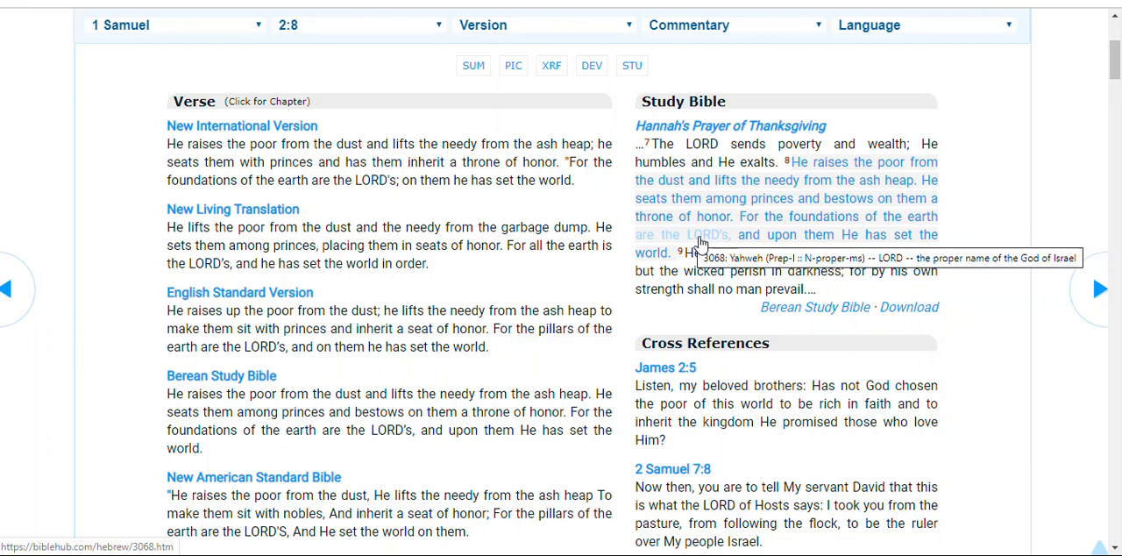
mouse_move(704, 229)
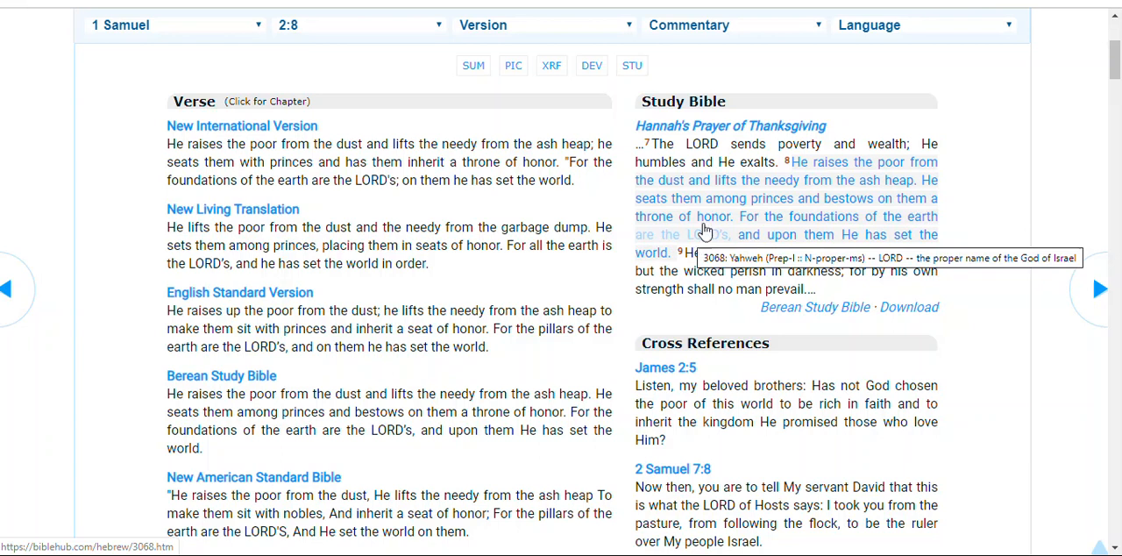
mouse_move(792, 170)
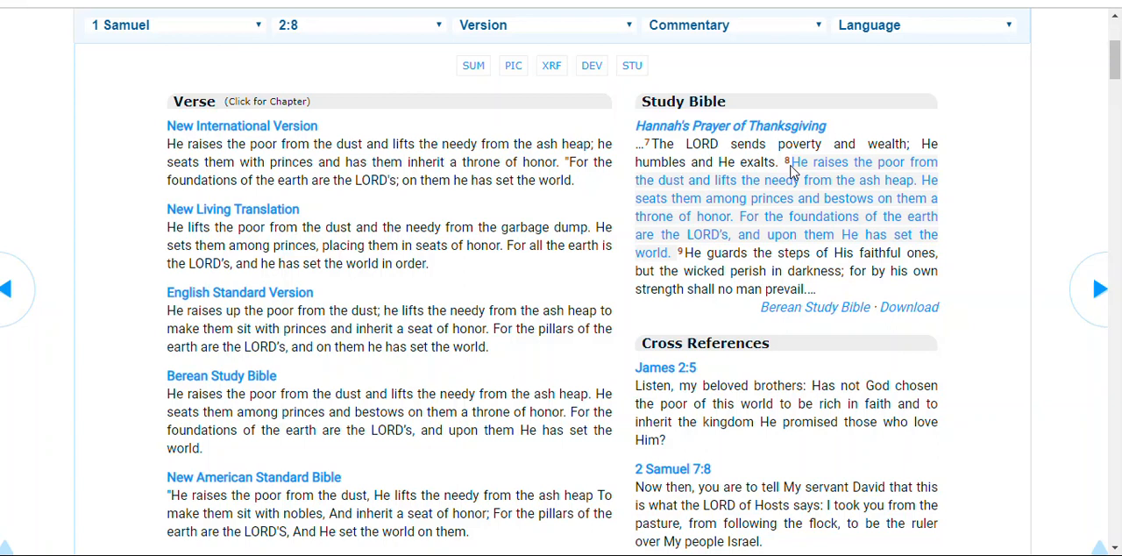
mouse_move(815, 166)
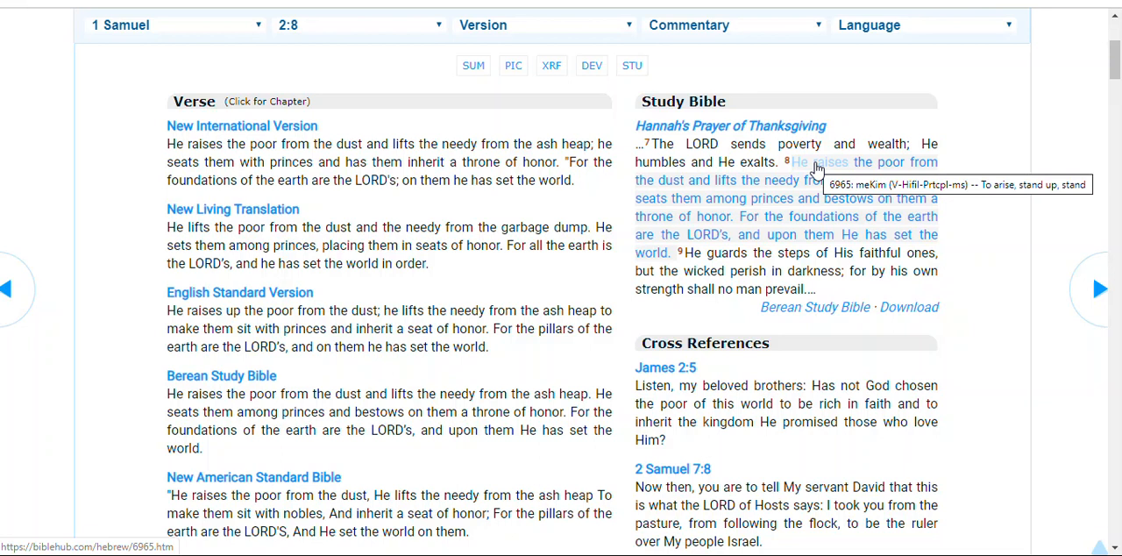
mouse_move(989, 171)
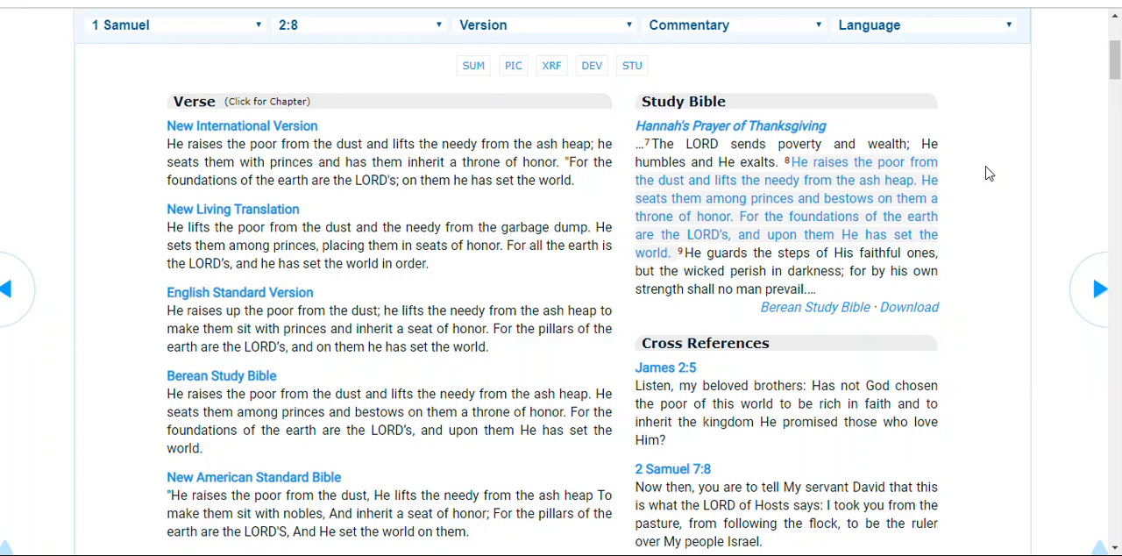
mouse_move(911, 173)
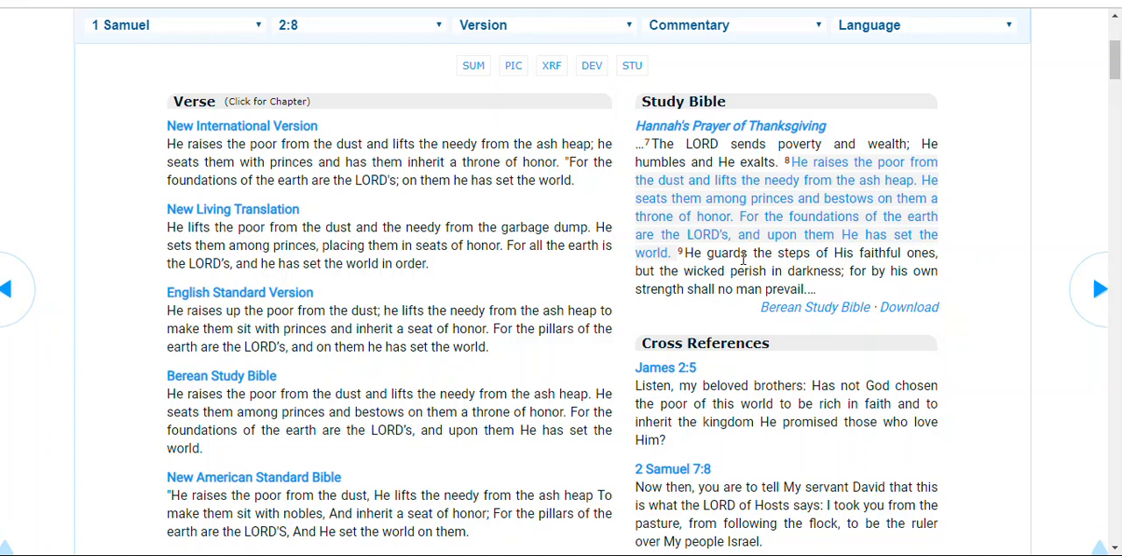
mouse_move(755, 266)
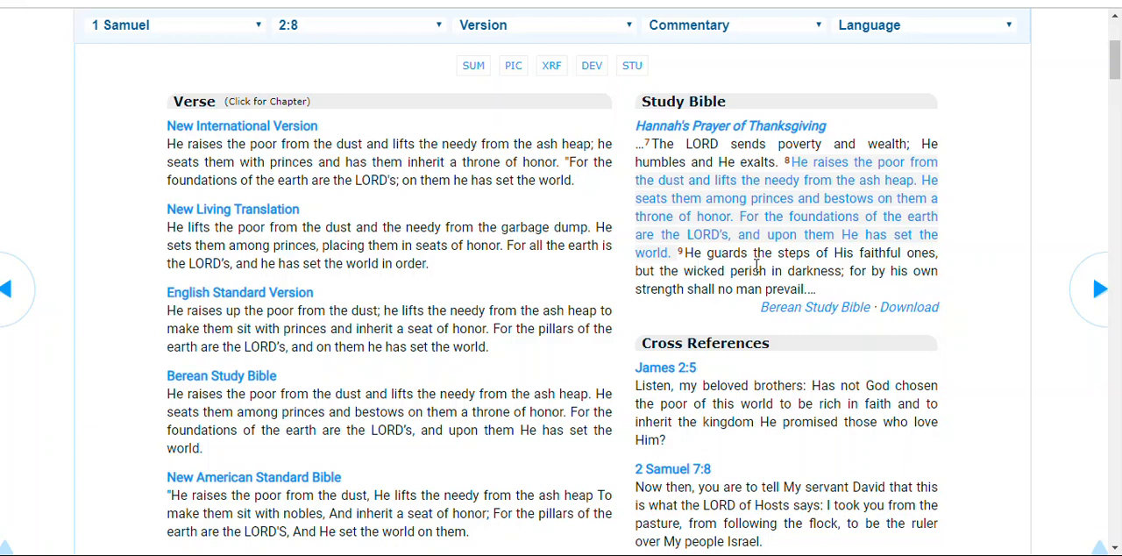
mouse_move(826, 264)
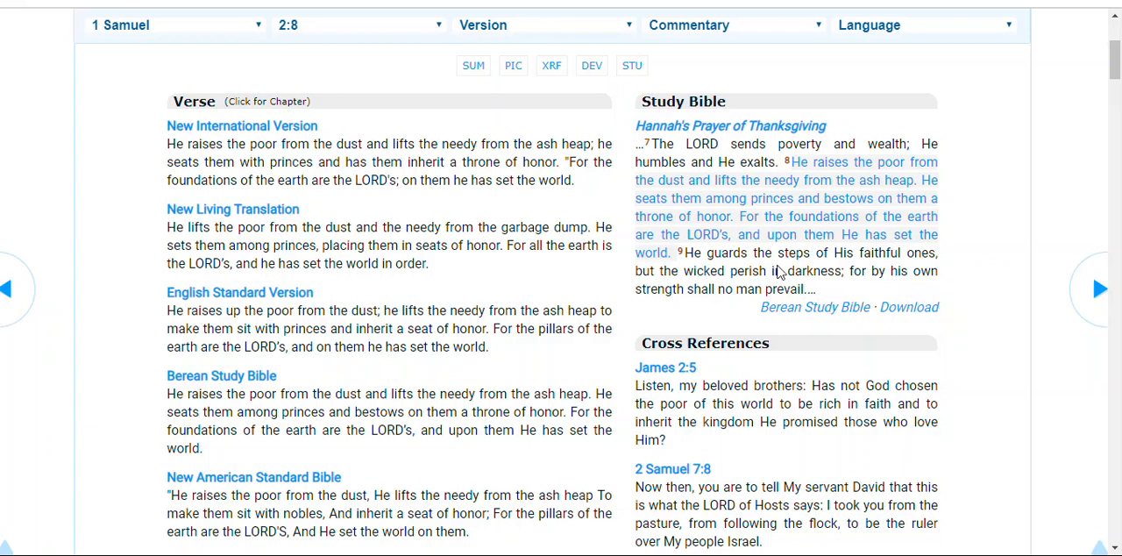
mouse_move(802, 278)
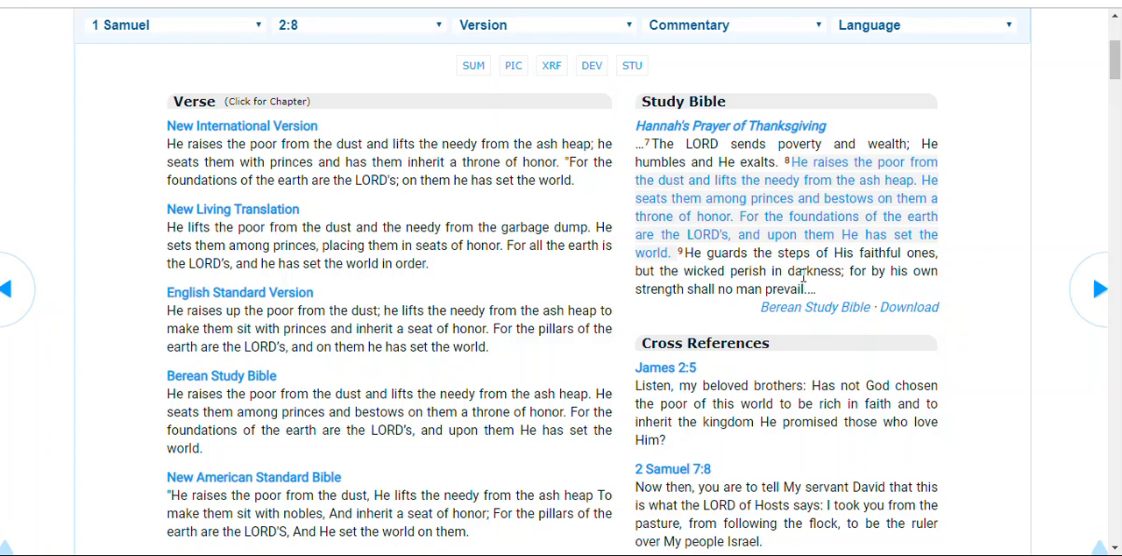
mouse_move(691, 305)
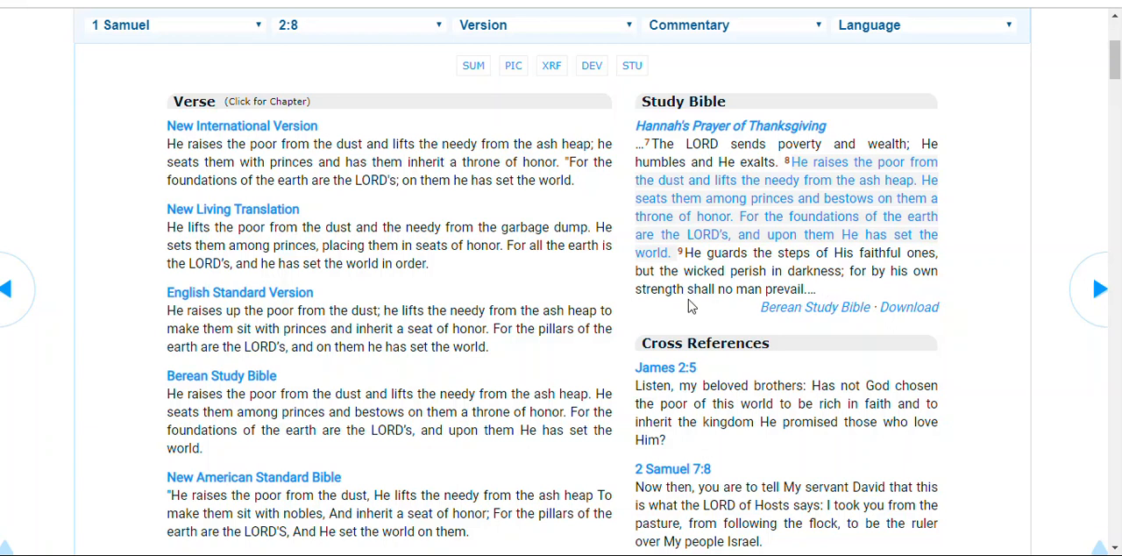
mouse_move(879, 288)
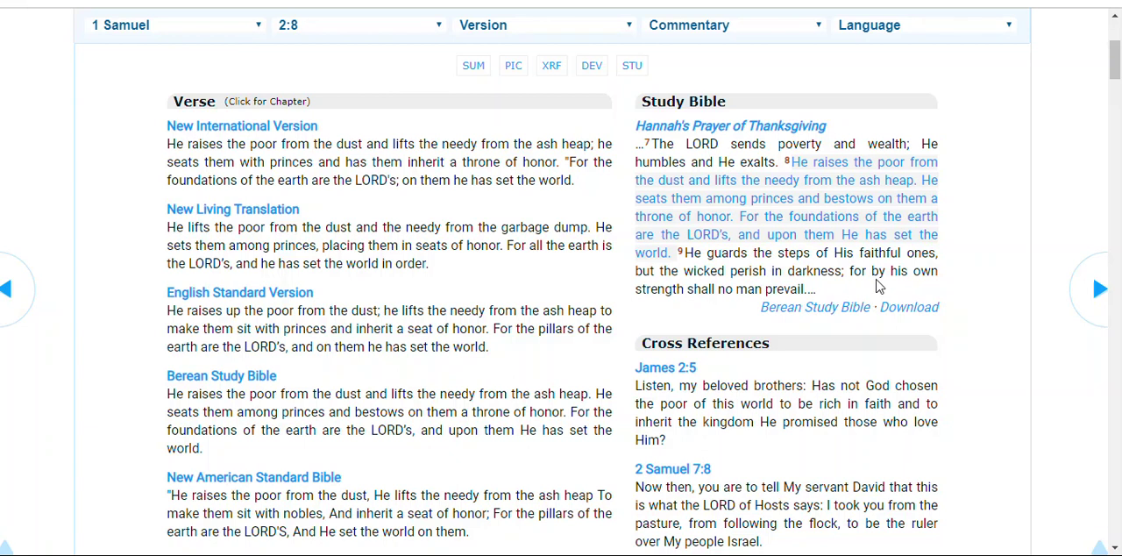
mouse_move(652, 305)
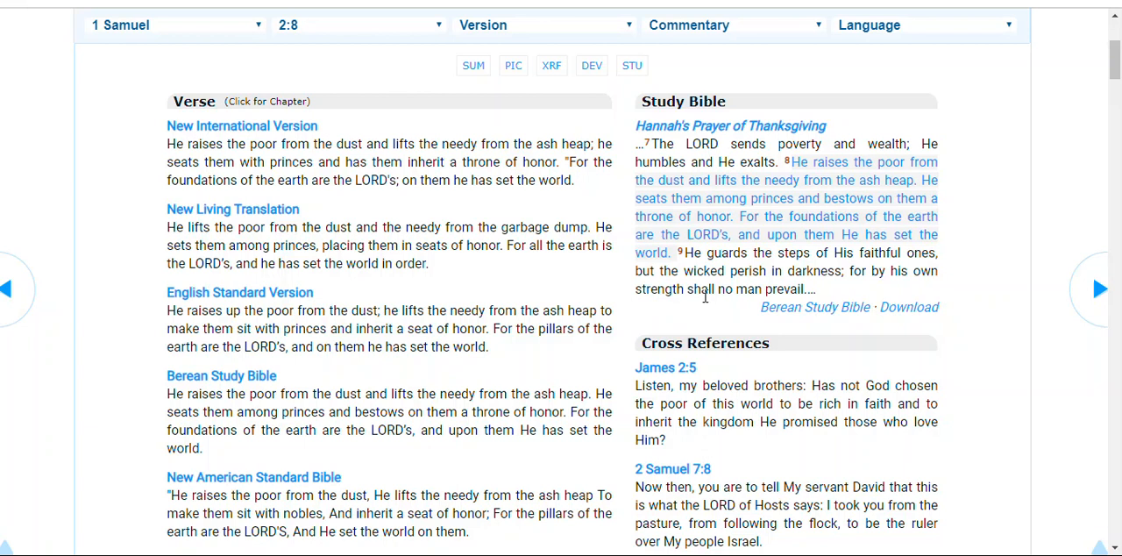
mouse_move(785, 289)
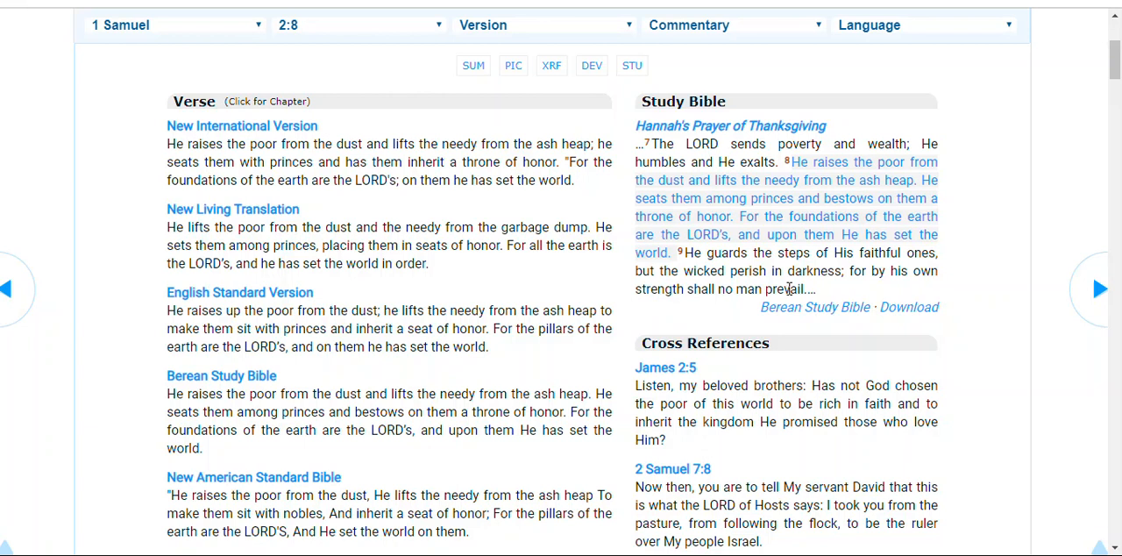
mouse_move(776, 289)
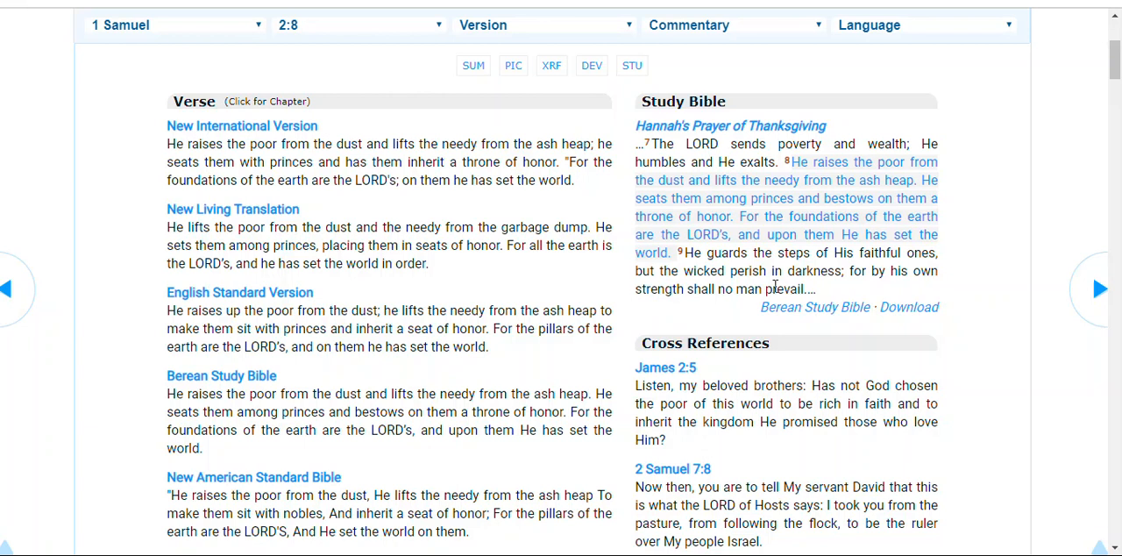
mouse_move(1034, 265)
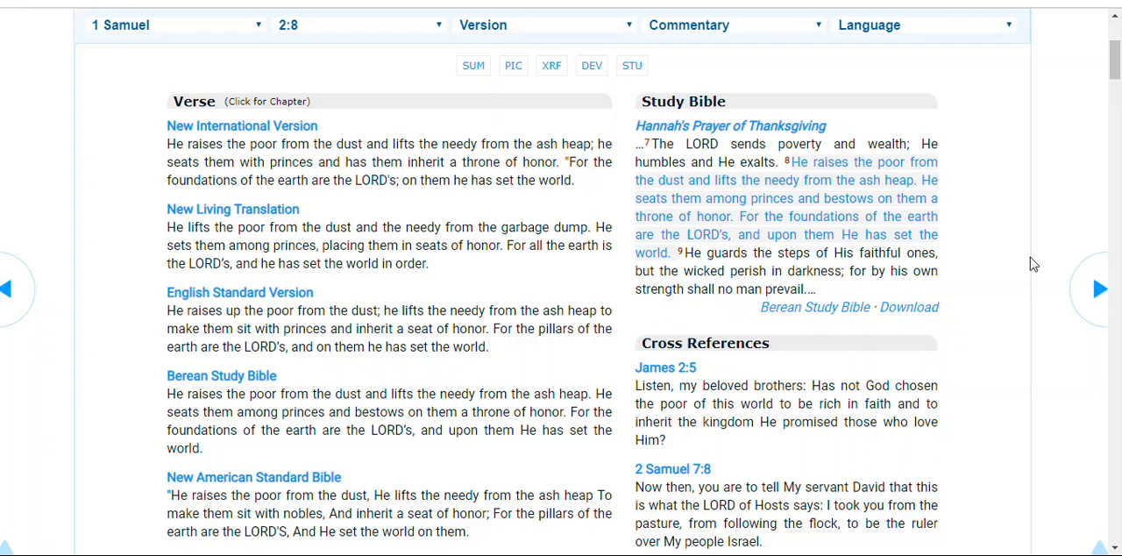
mouse_move(1069, 212)
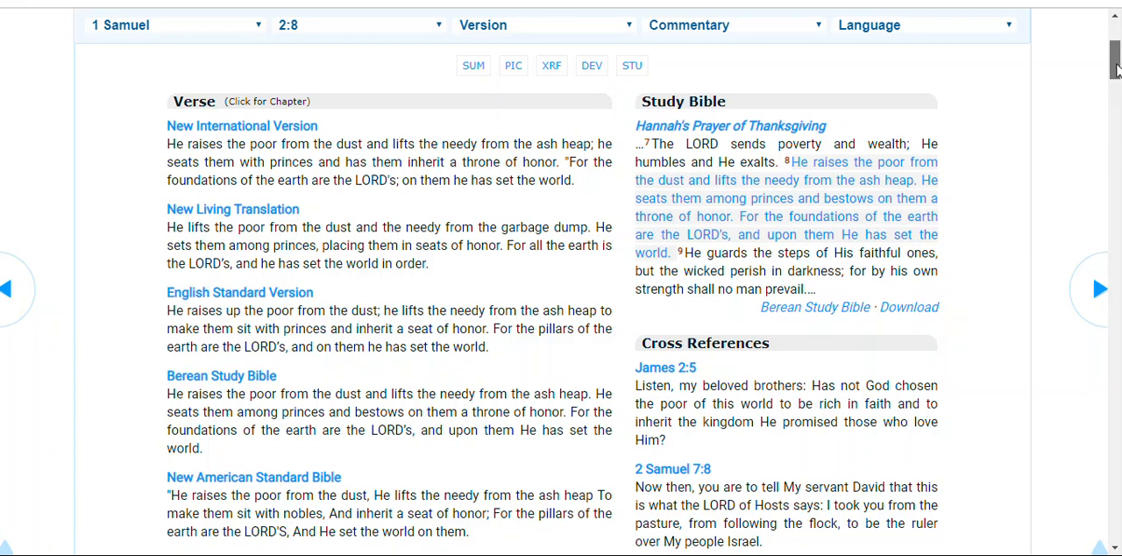
- Show the Hebrew text analysis rows from 'and the throne' through 'the world'
scroll("down", 3)
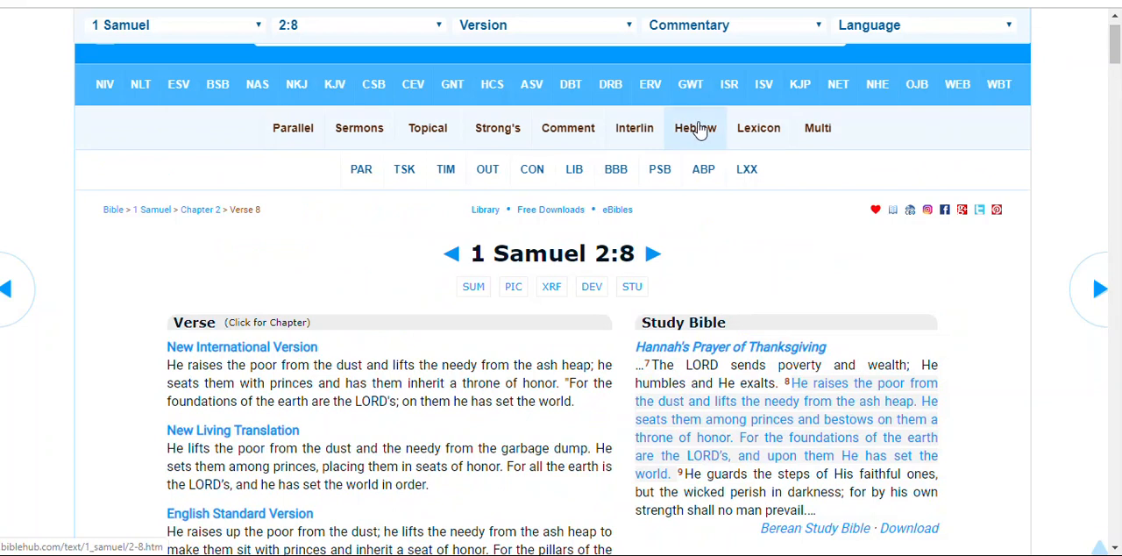
left_click(694, 126)
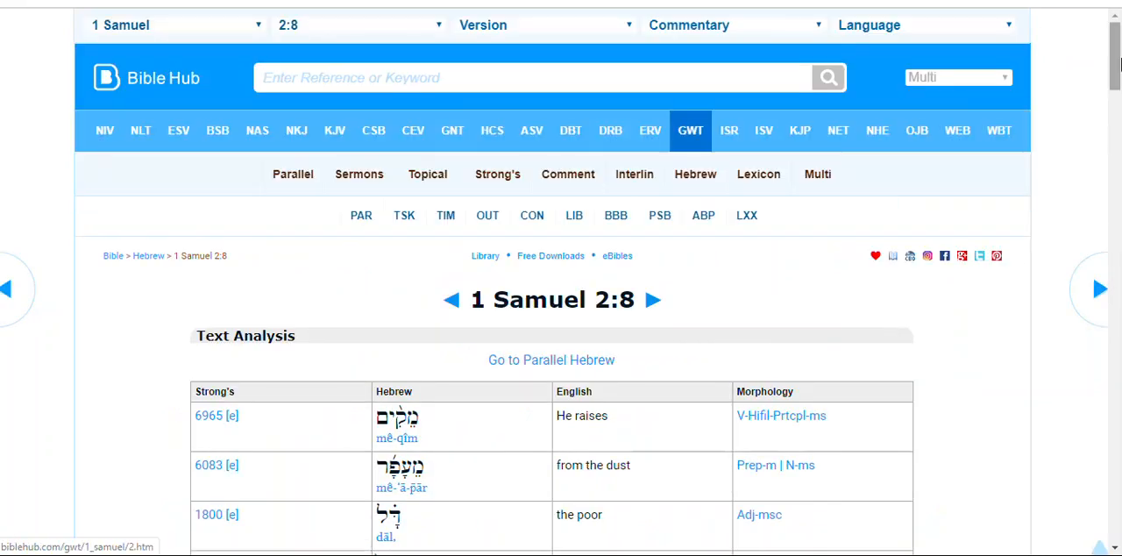
scroll("down", 3)
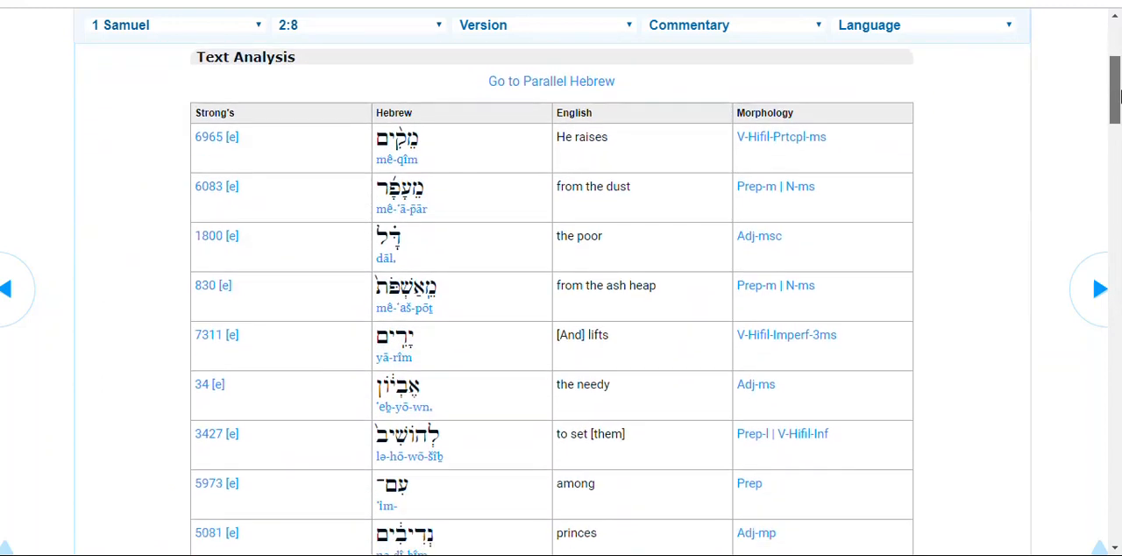
scroll("down", 3)
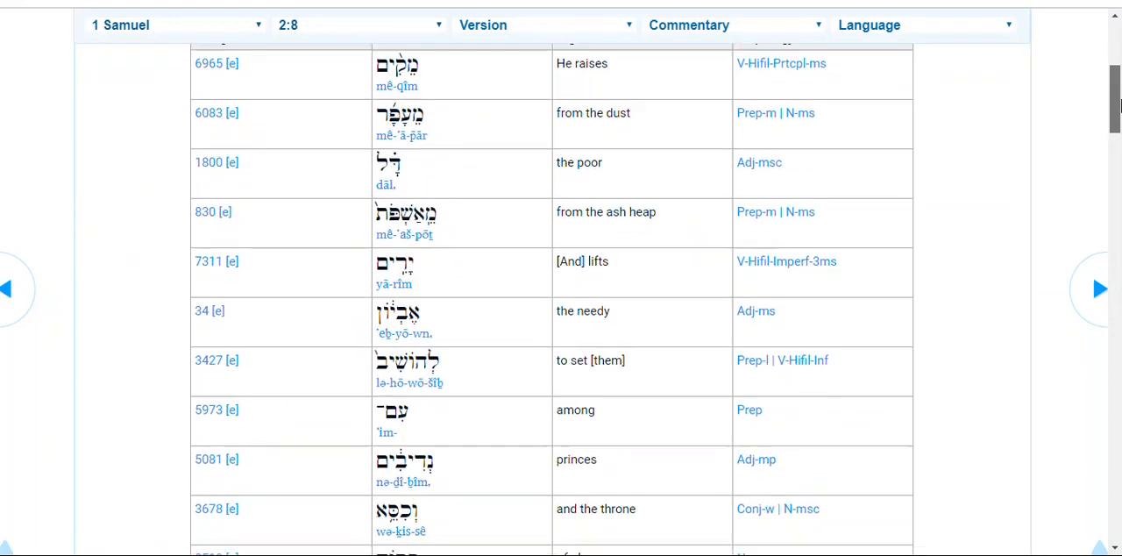
scroll("down", 3)
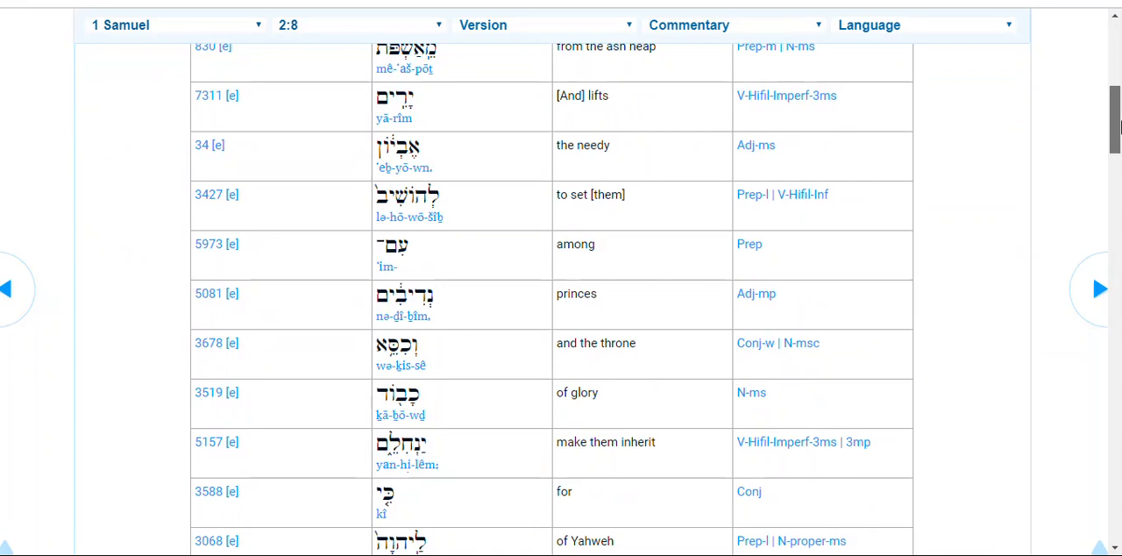
scroll("down", 3)
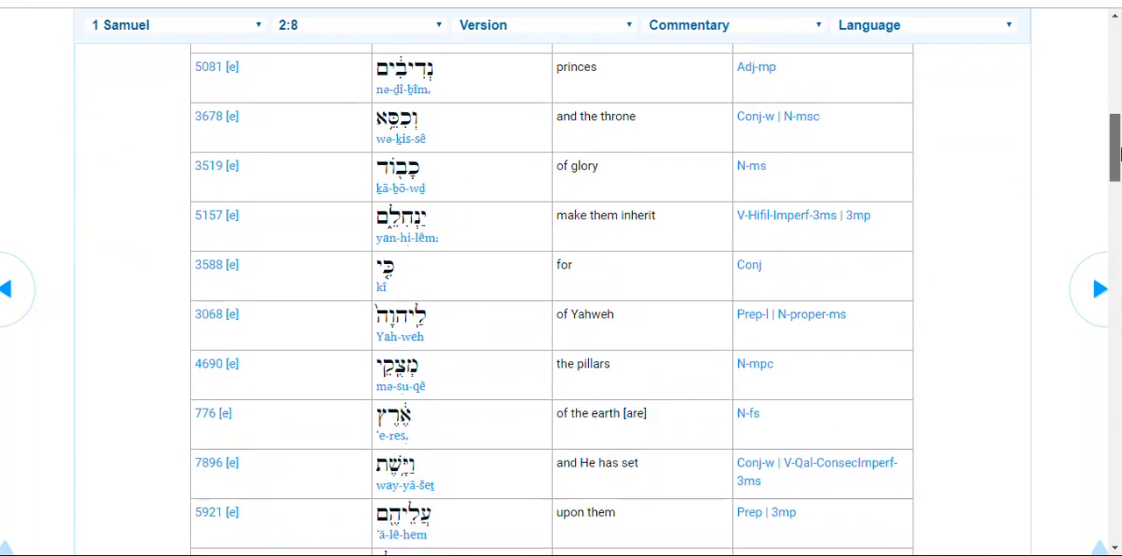
scroll("down", 3)
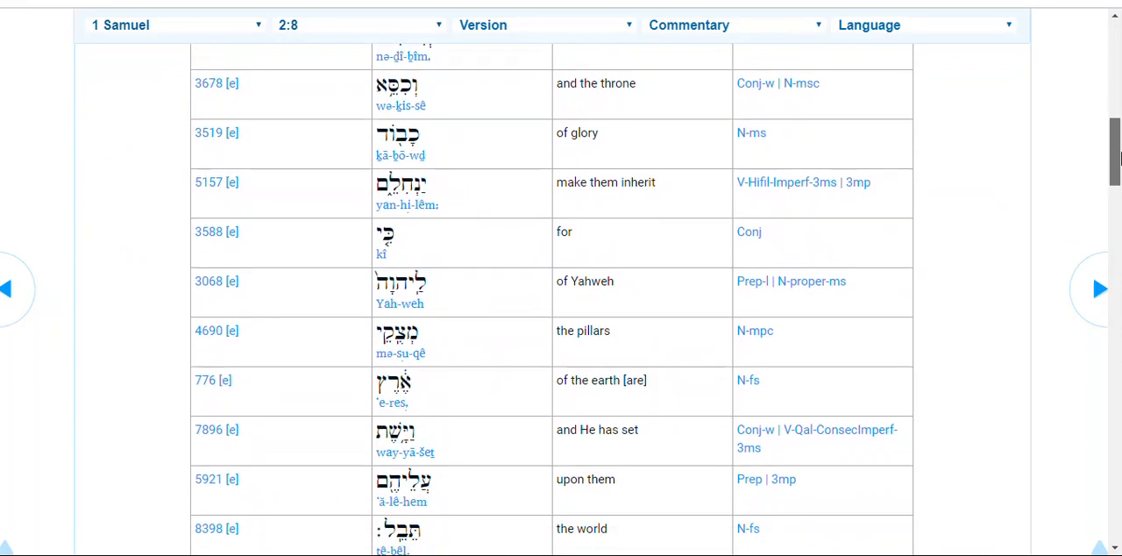
scroll("down", 3)
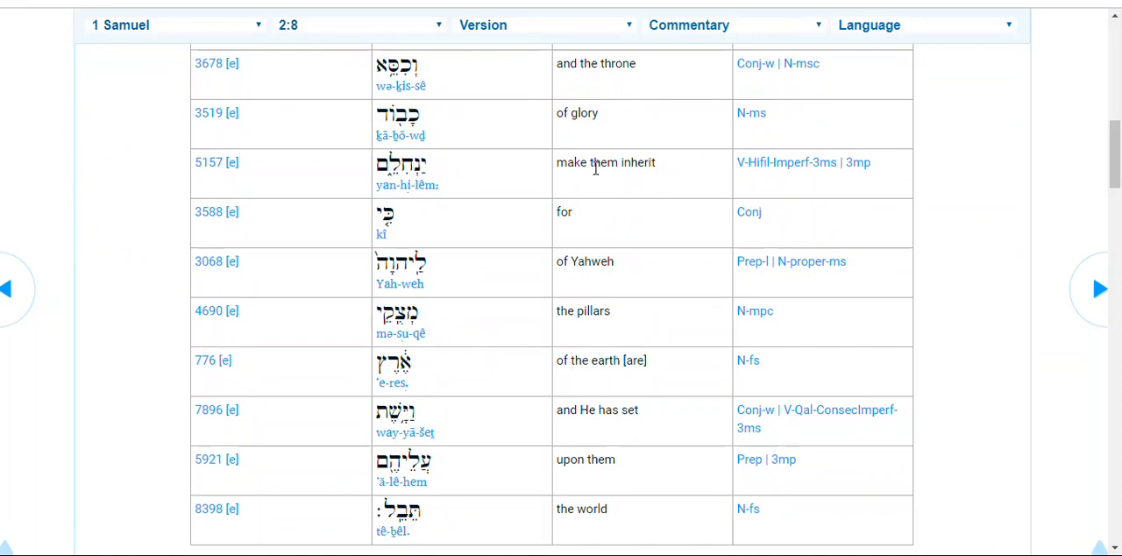
mouse_move(663, 189)
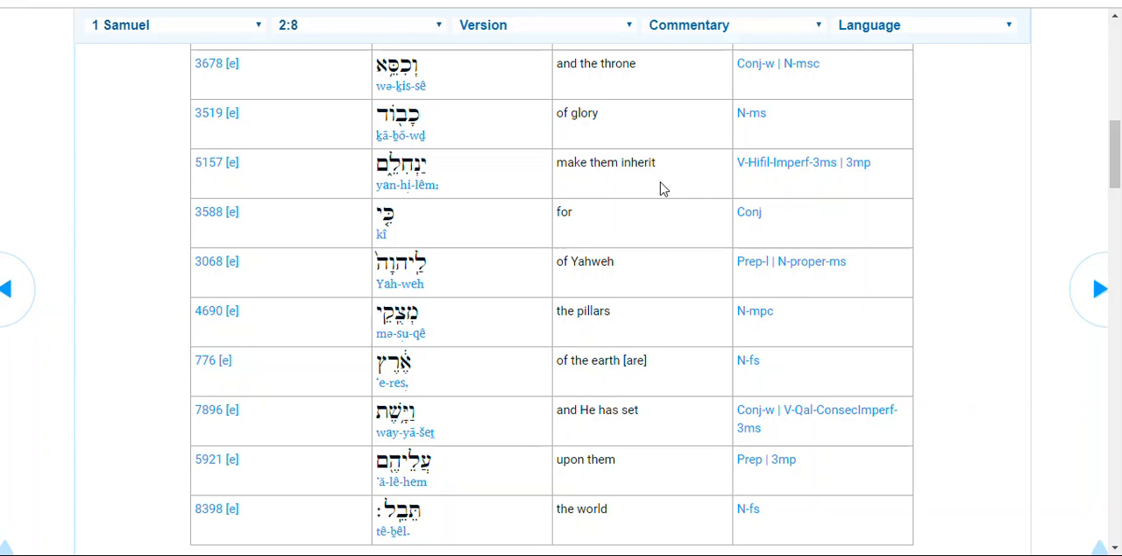
mouse_move(199, 150)
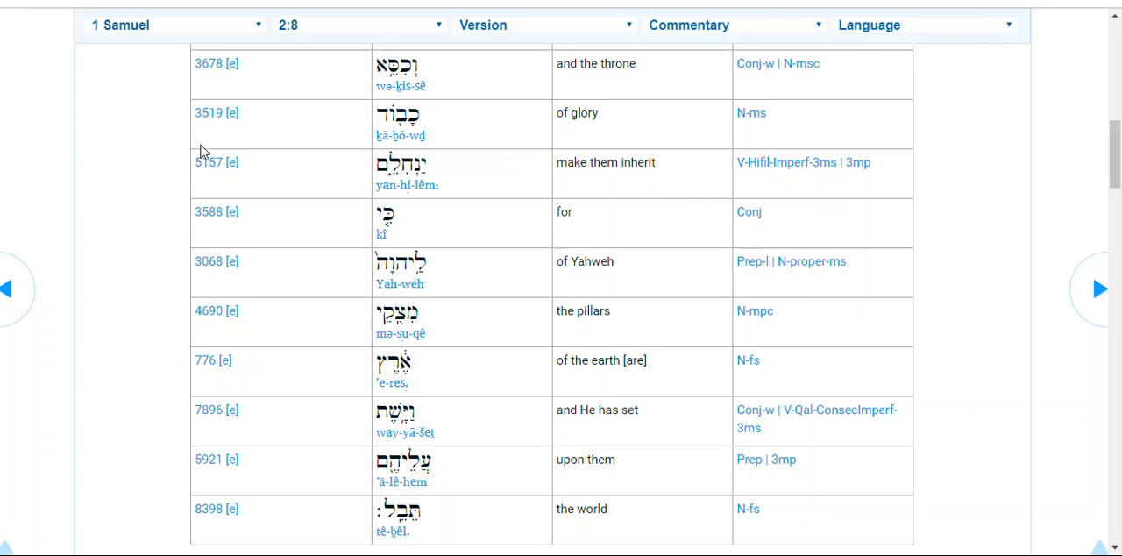
mouse_move(207, 161)
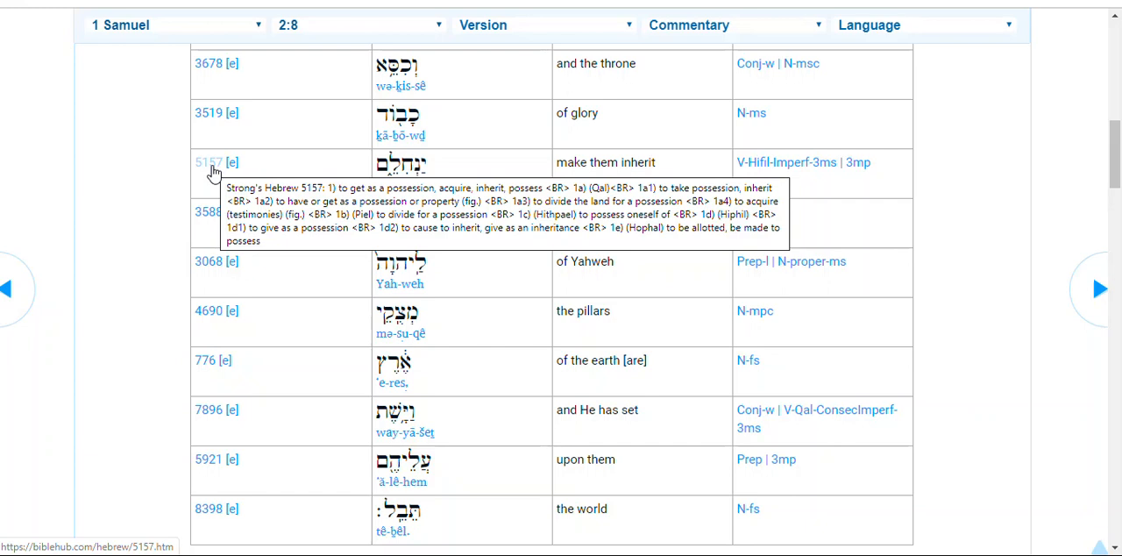
mouse_move(429, 299)
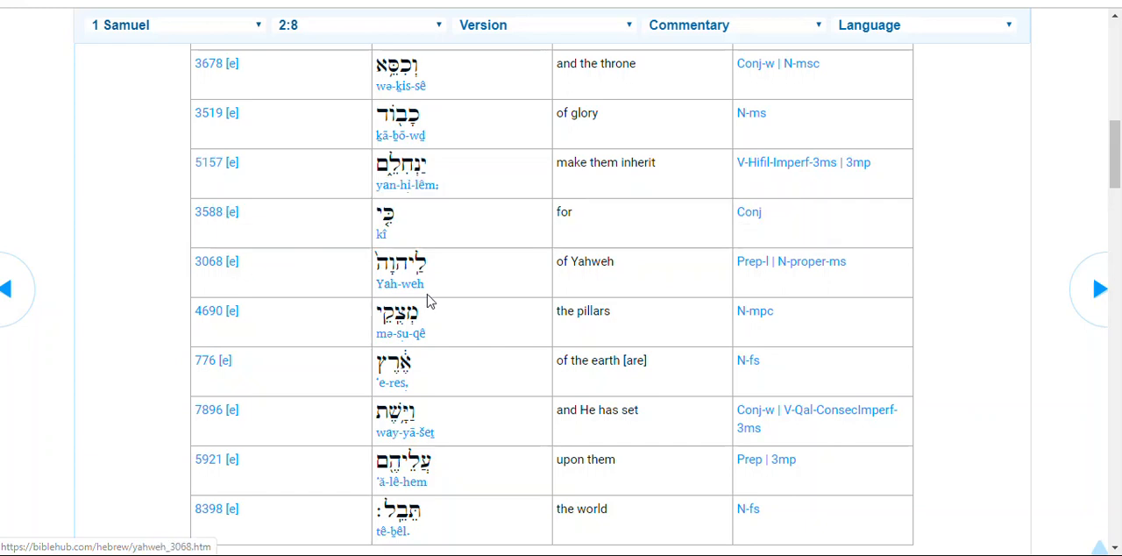
mouse_move(634, 200)
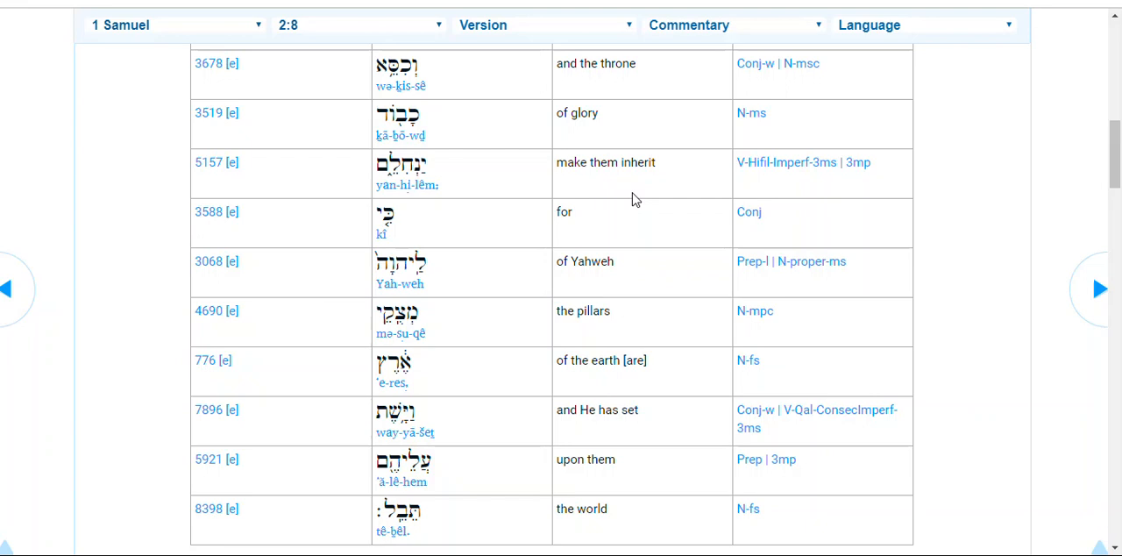
mouse_move(599, 328)
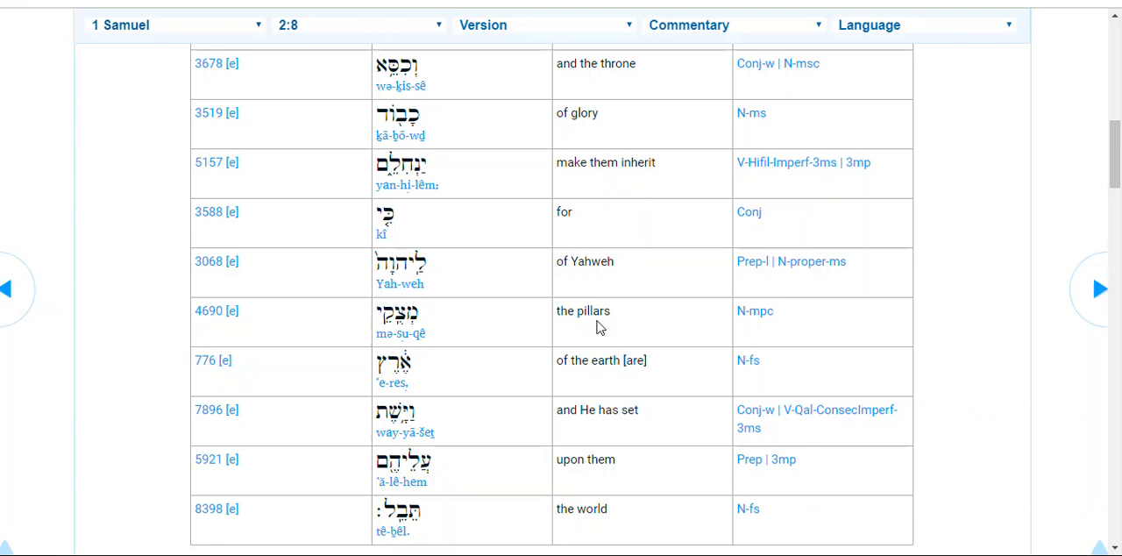
mouse_move(607, 328)
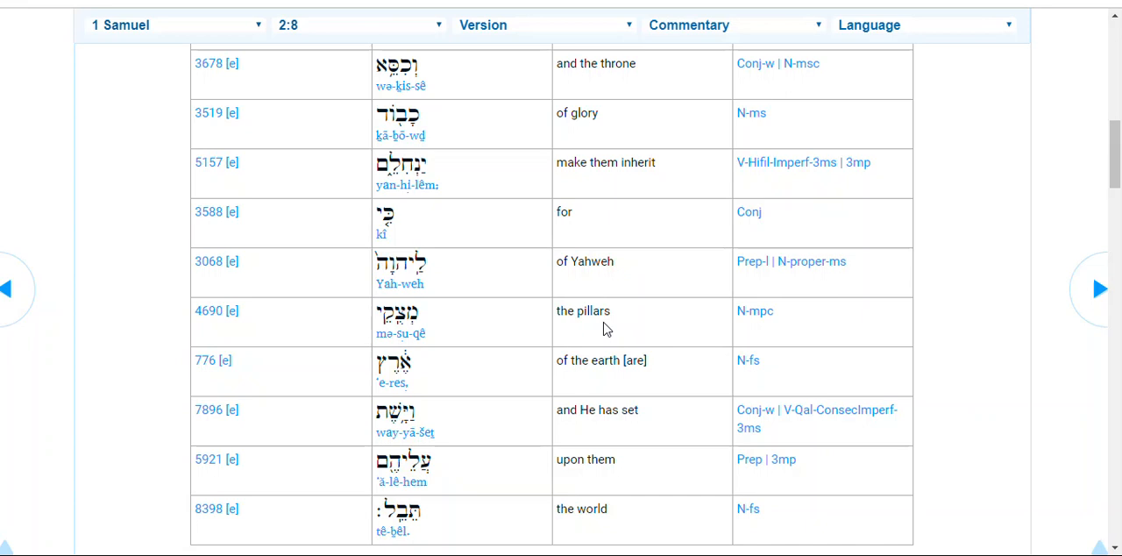
mouse_move(284, 315)
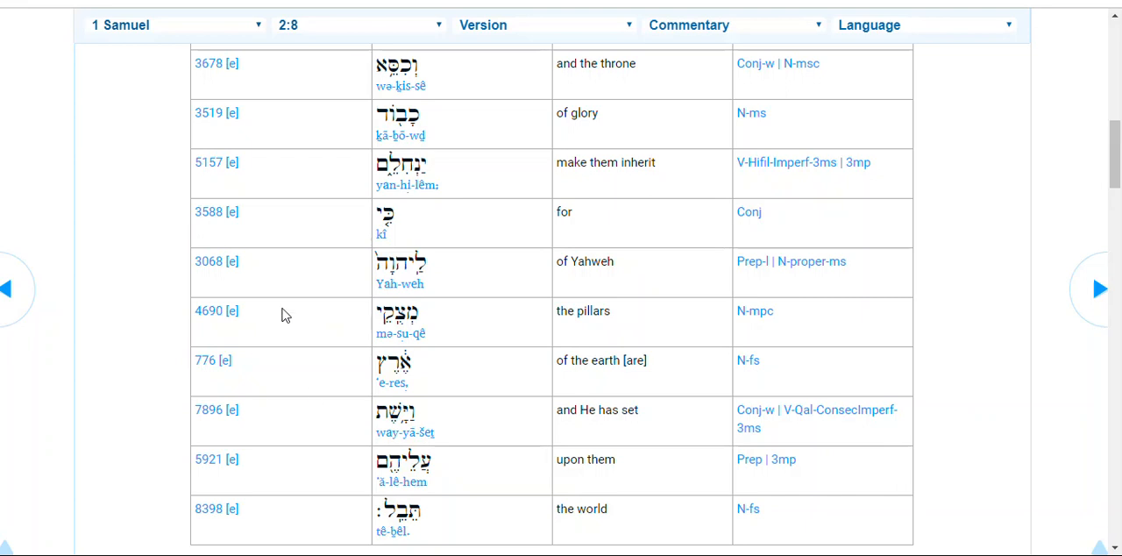
mouse_move(691, 392)
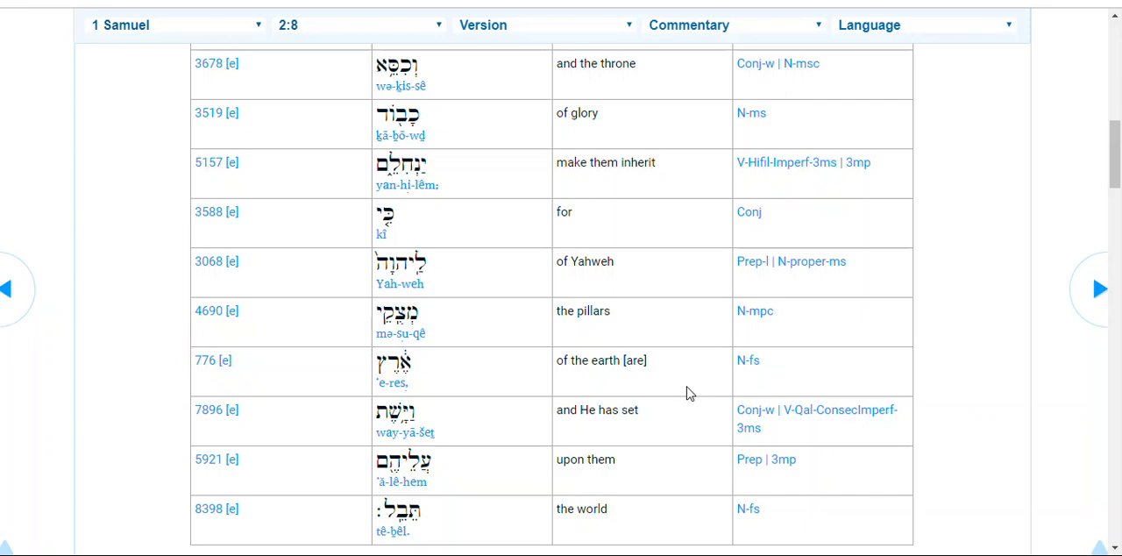
mouse_move(669, 305)
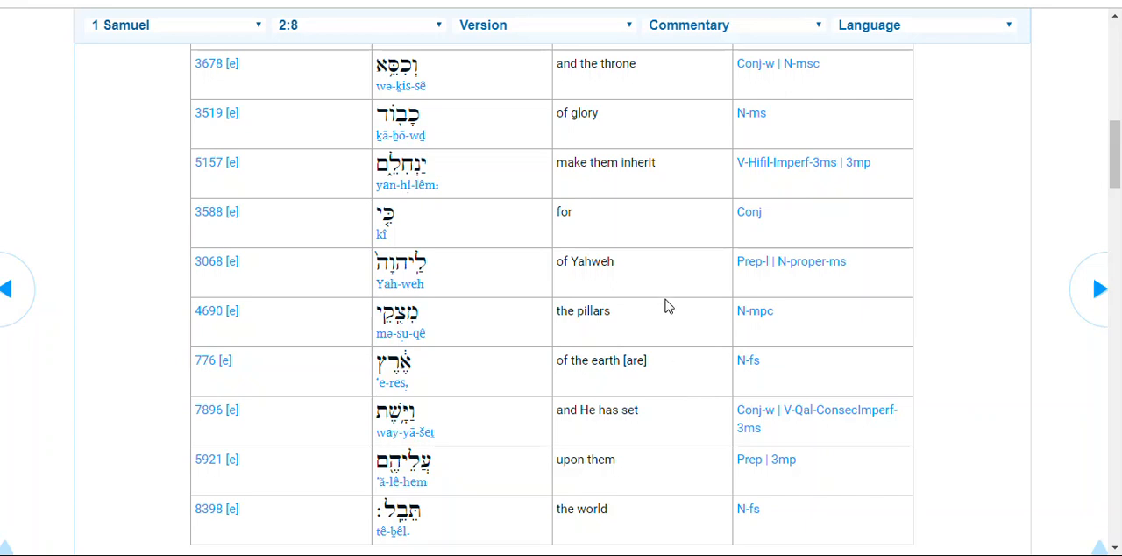
mouse_move(596, 361)
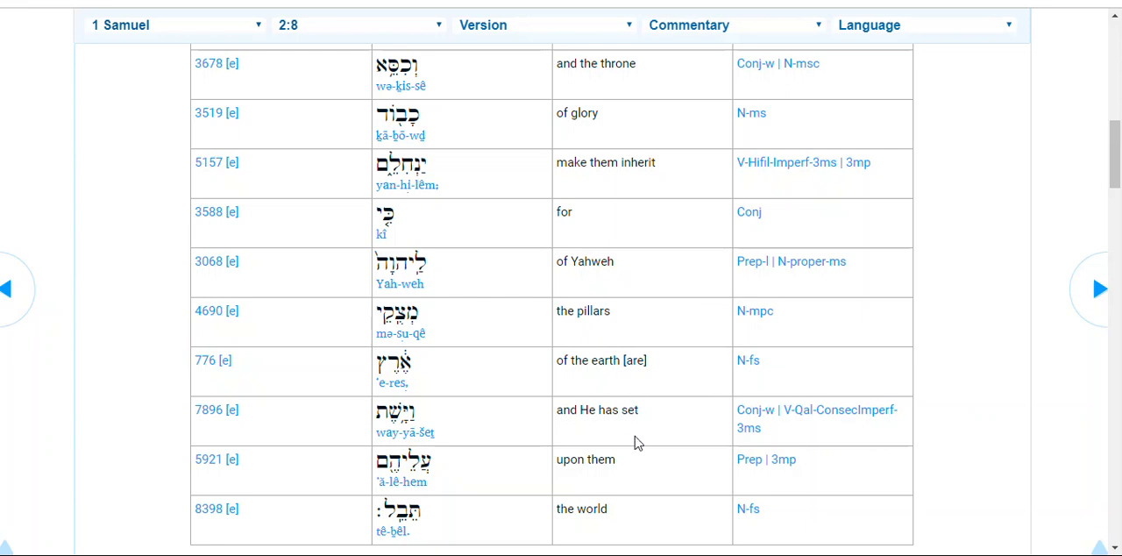
mouse_move(599, 525)
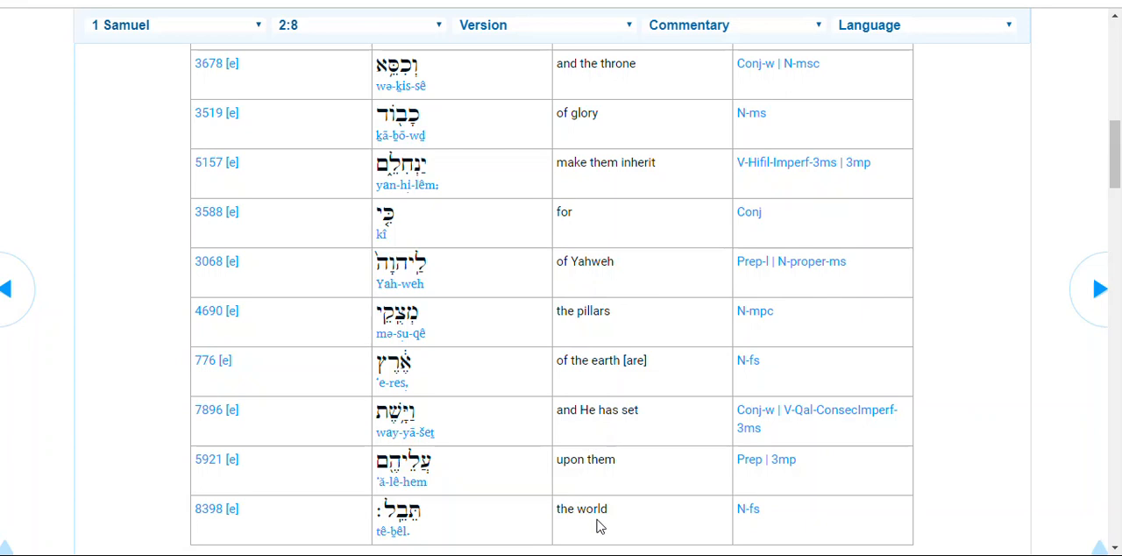
mouse_move(578, 510)
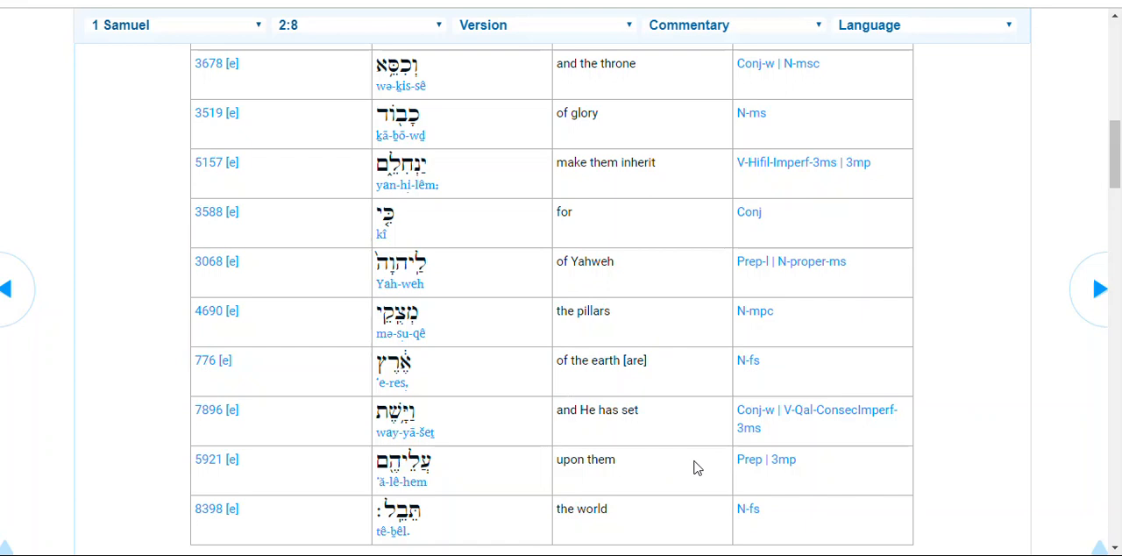
mouse_move(1107, 151)
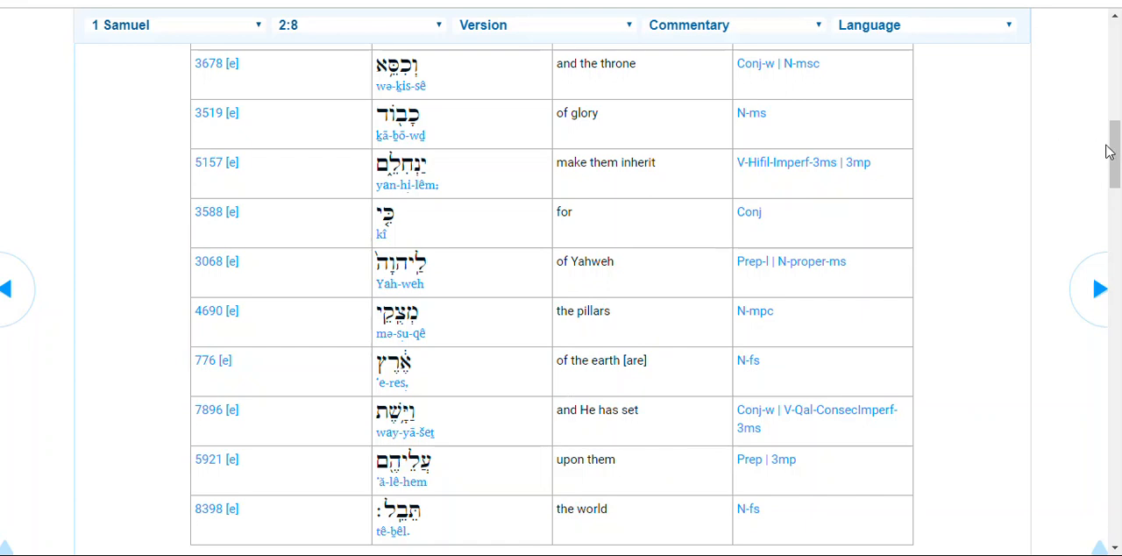